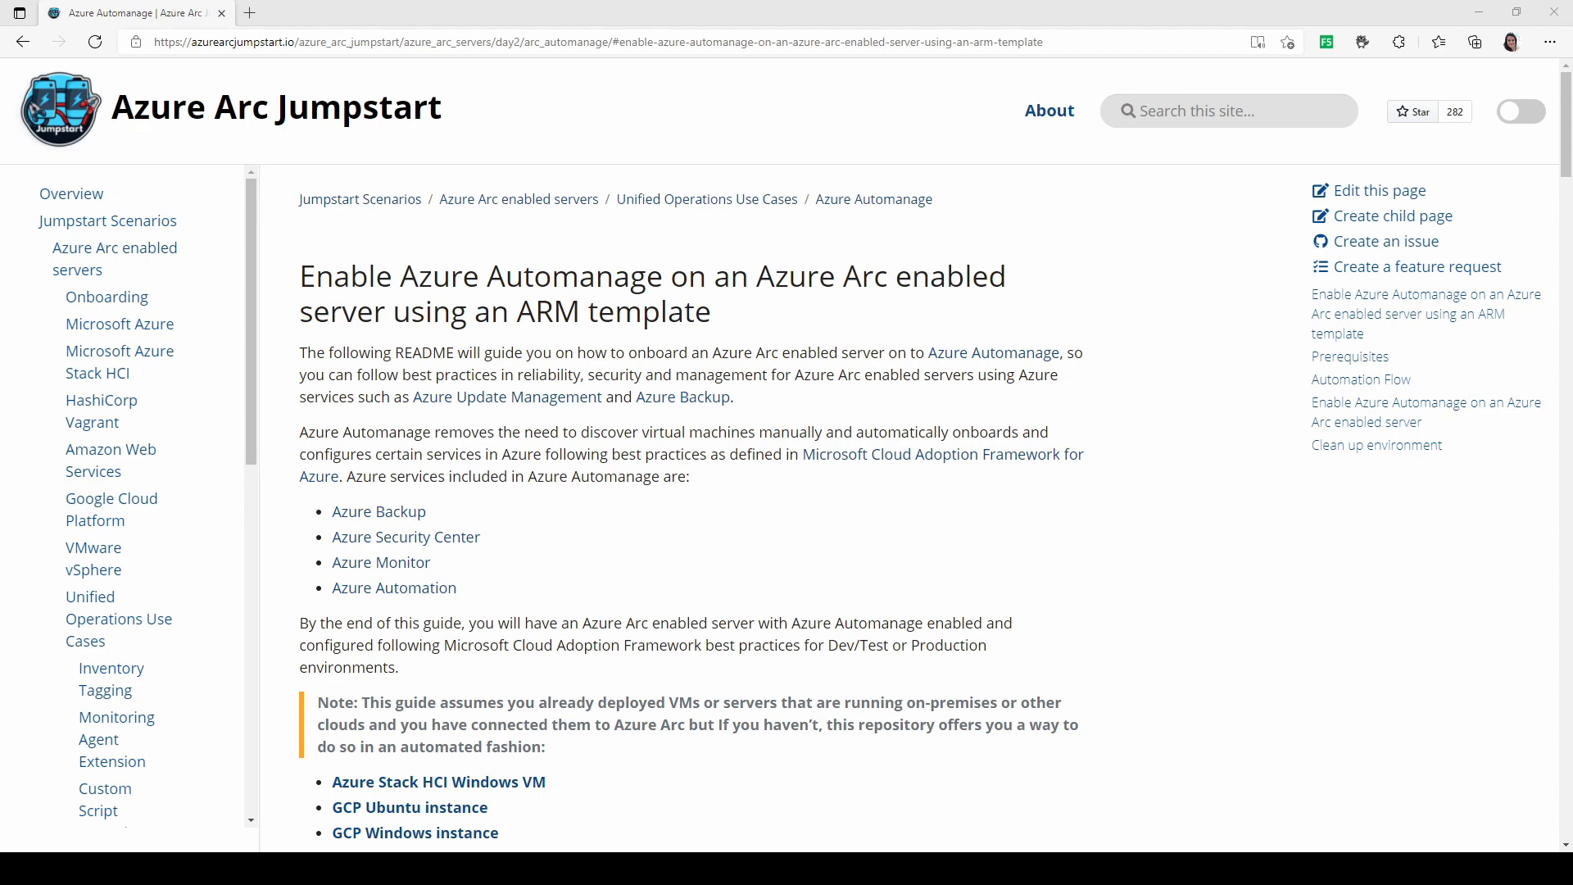
- Scroll through the Jumpstart guide on enabling Automanage with an ARM template
{"action": "scroll", "scroll_direction": "down", "scroll_amount": 3}
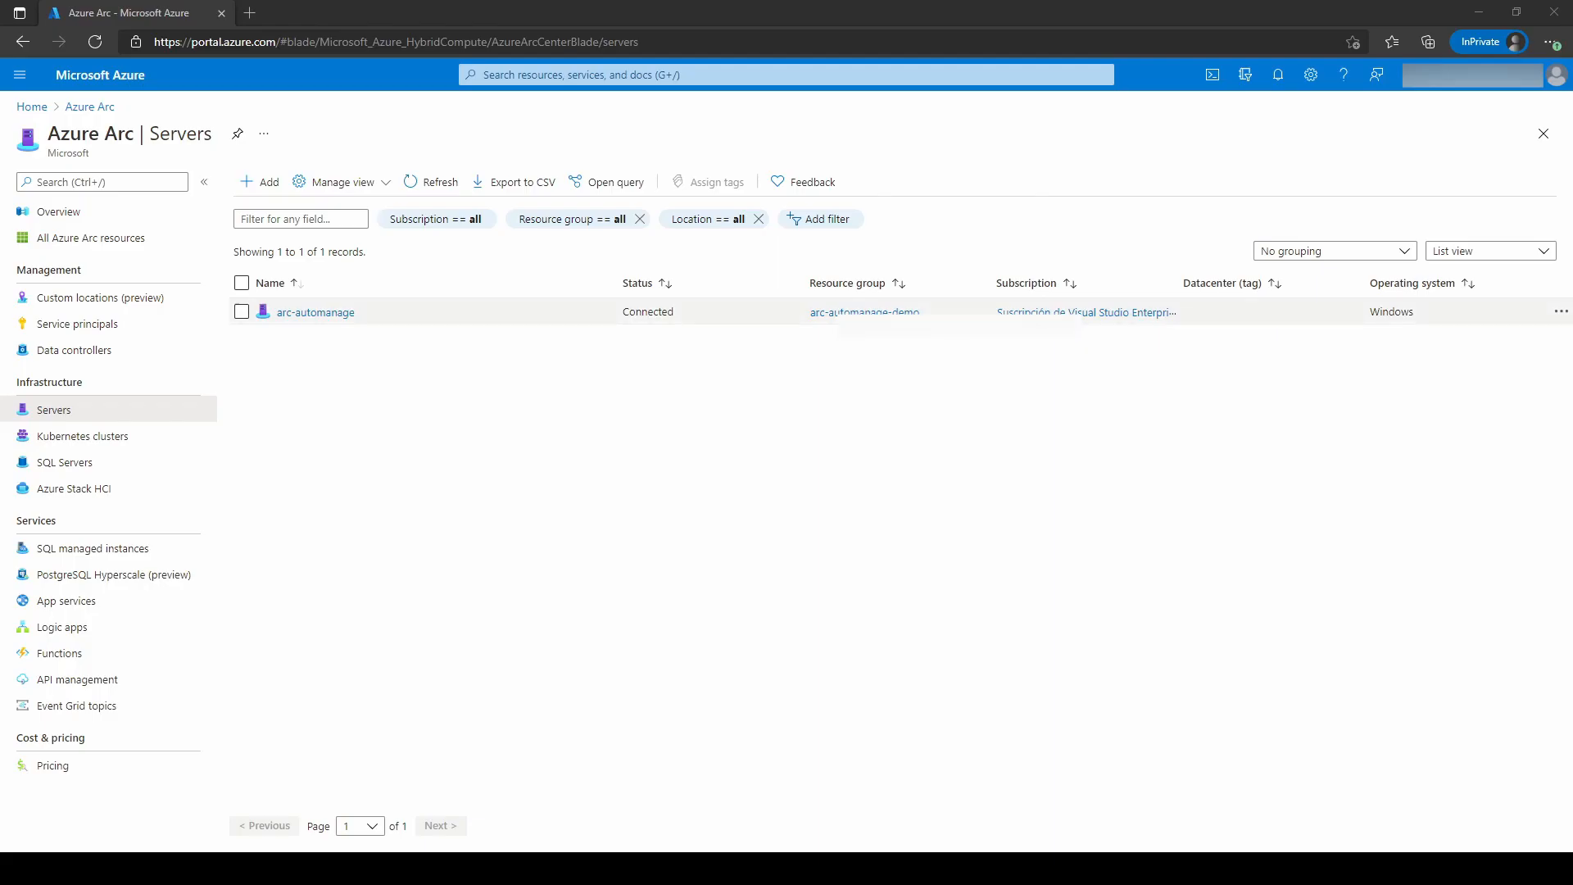
- From the arc-automanage server, search 'automanage' to reach Automanage machine best practices
{"action": "left_click", "coordinate": [314, 311]}
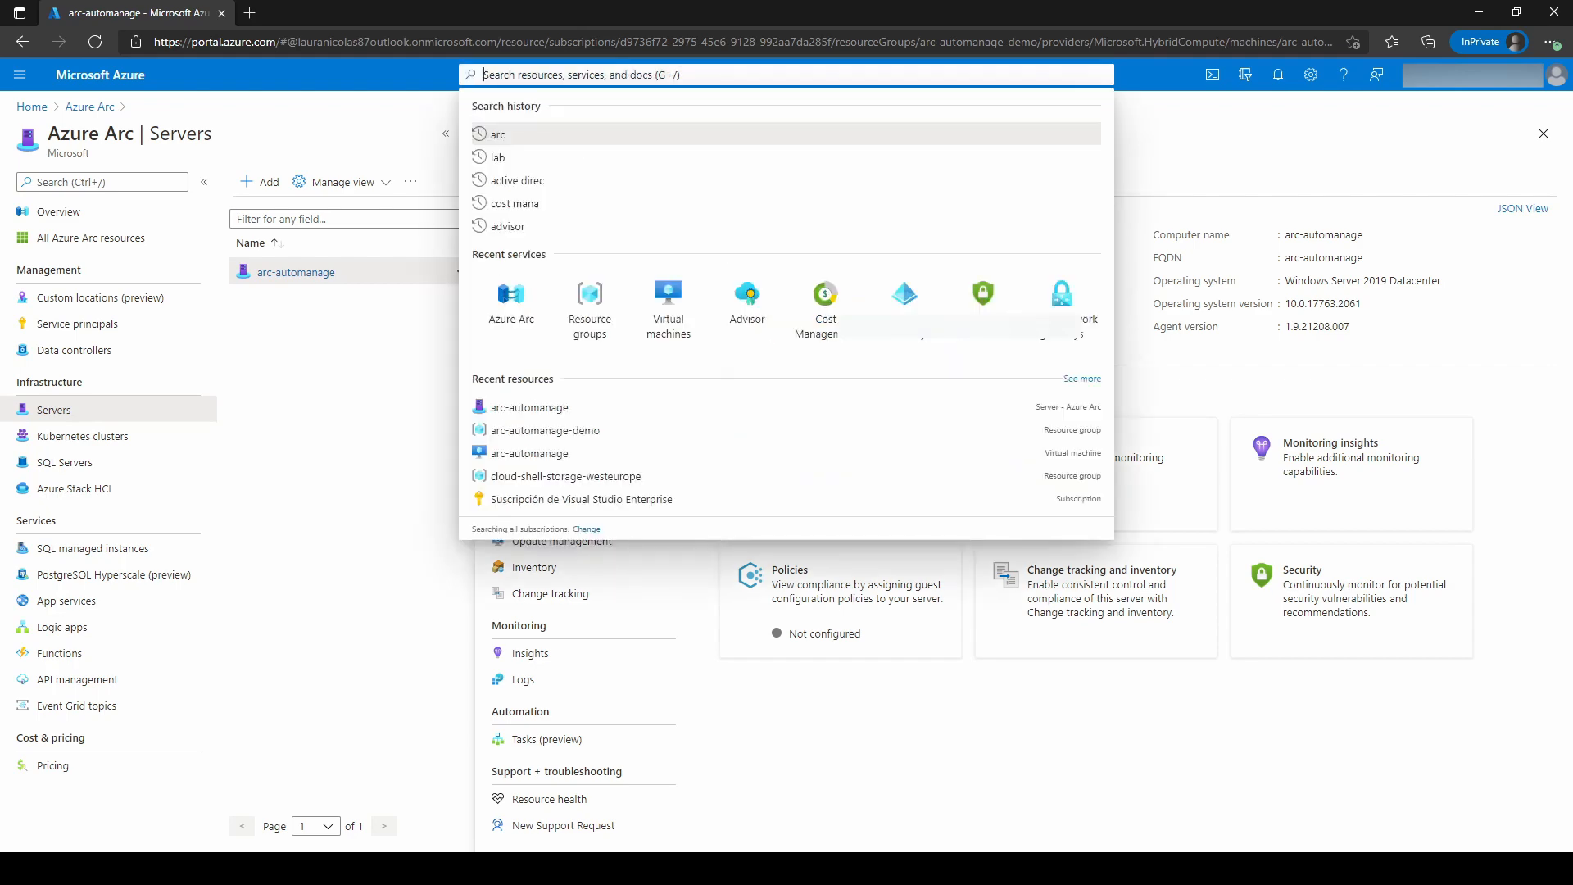
{"action": "type", "text": "sut"}
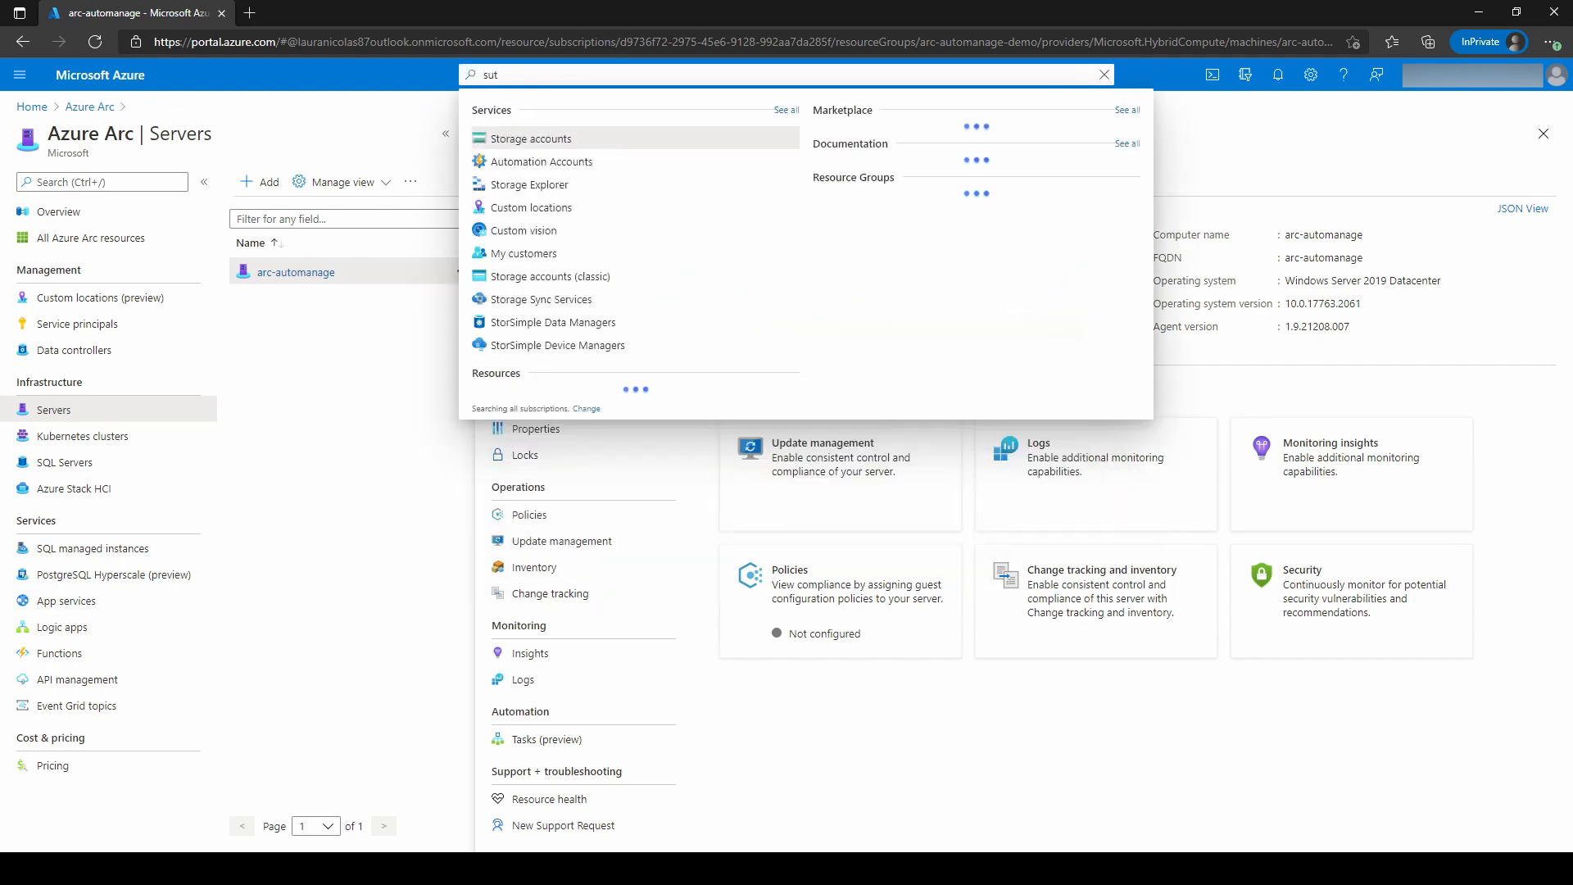
{"action": "type", "text": "automan"}
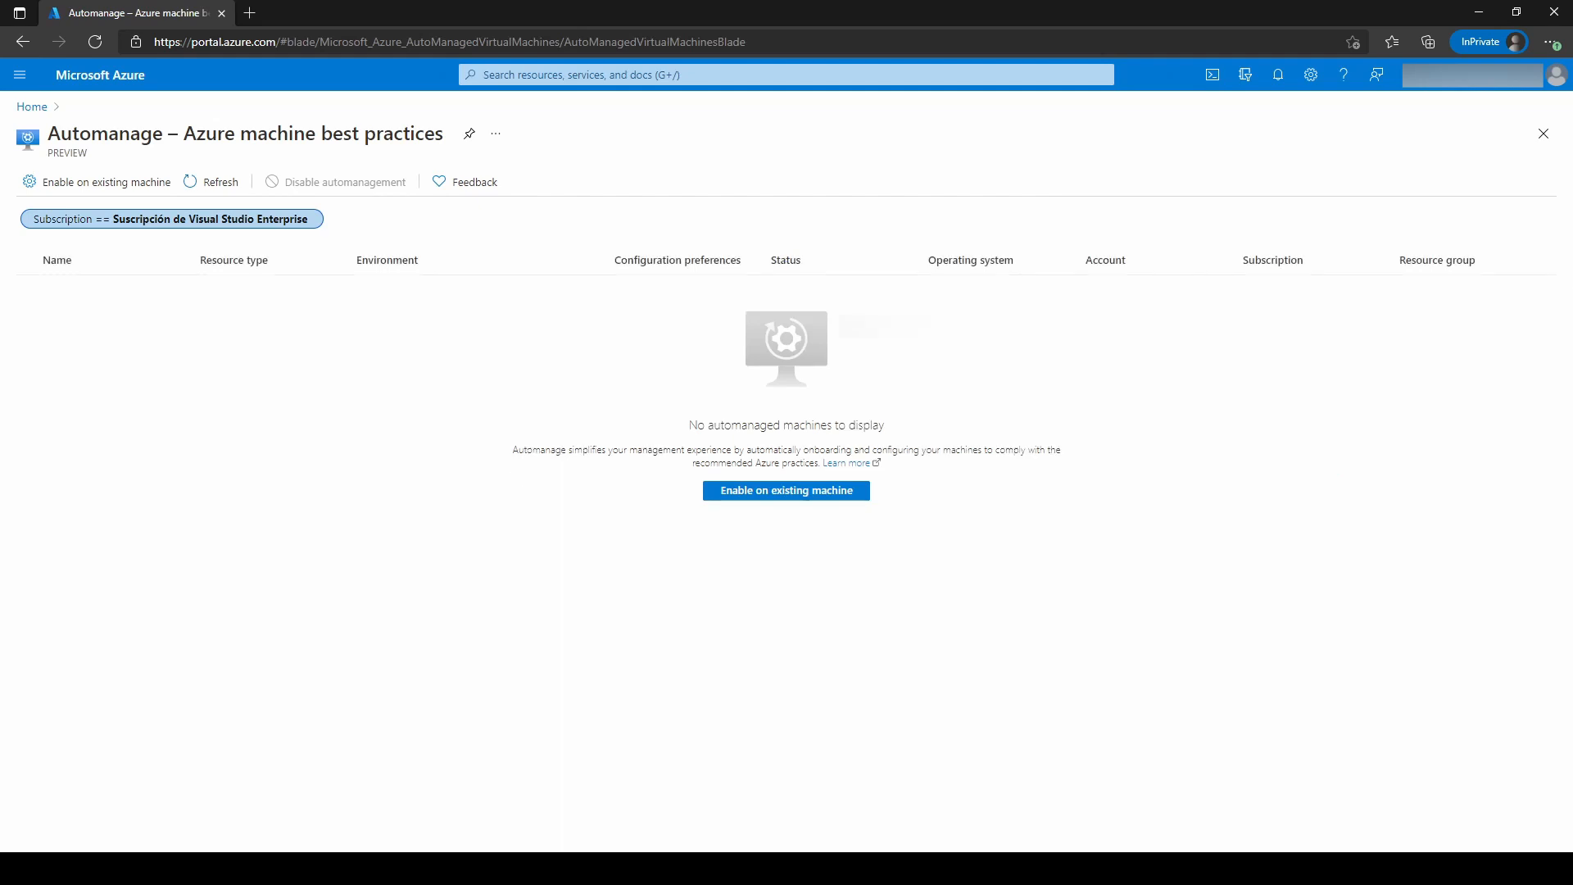
{"action": "mouse_move", "coordinate": [31, 106]}
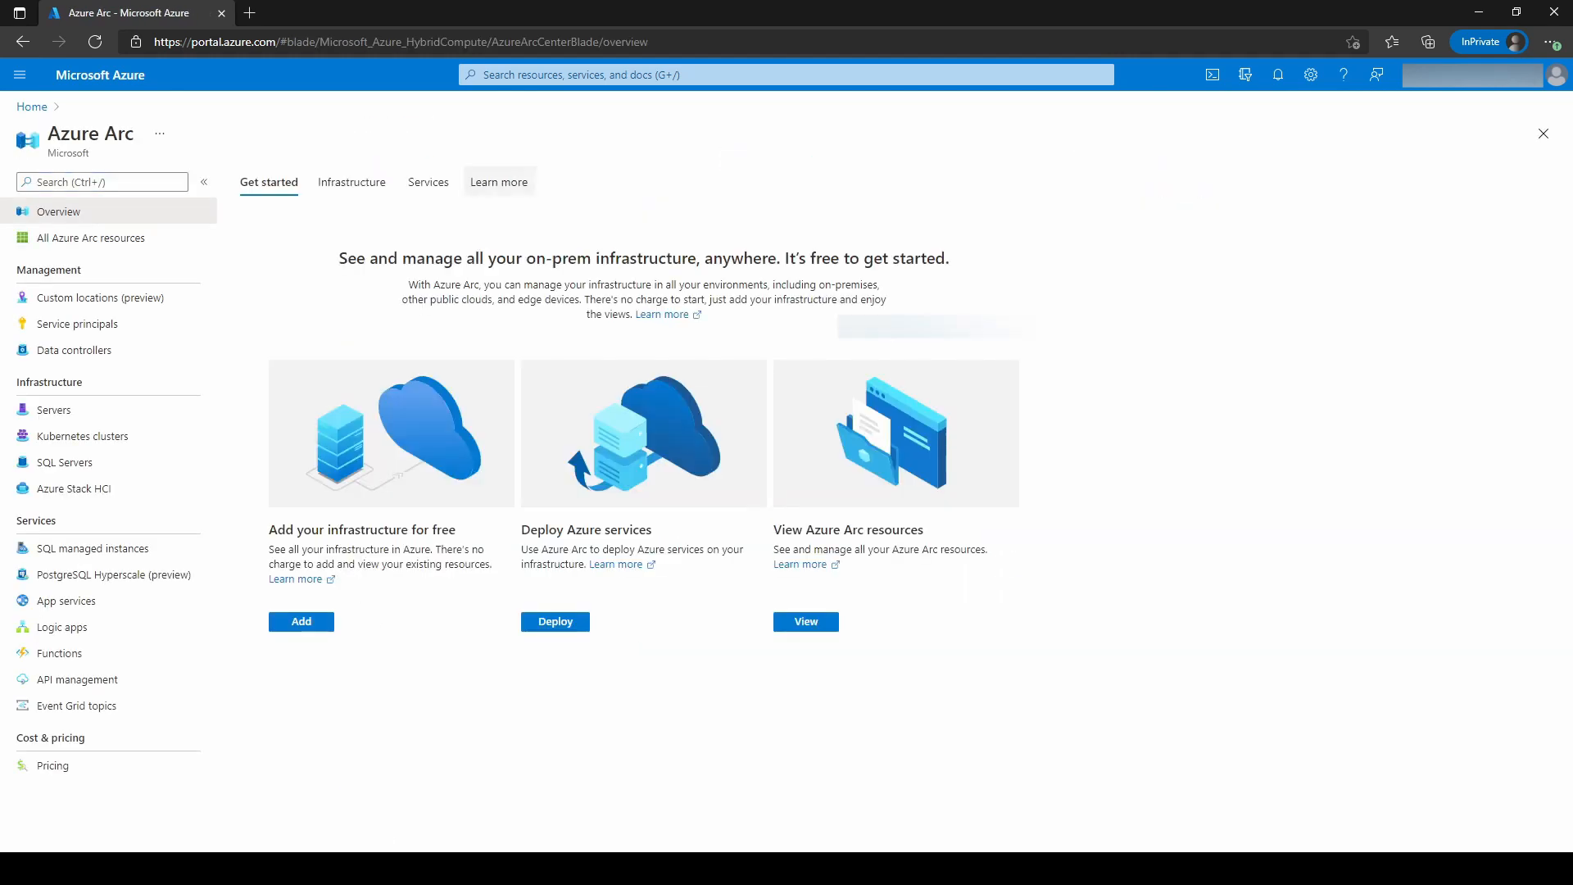
{"action": "mouse_move", "coordinate": [54, 410]}
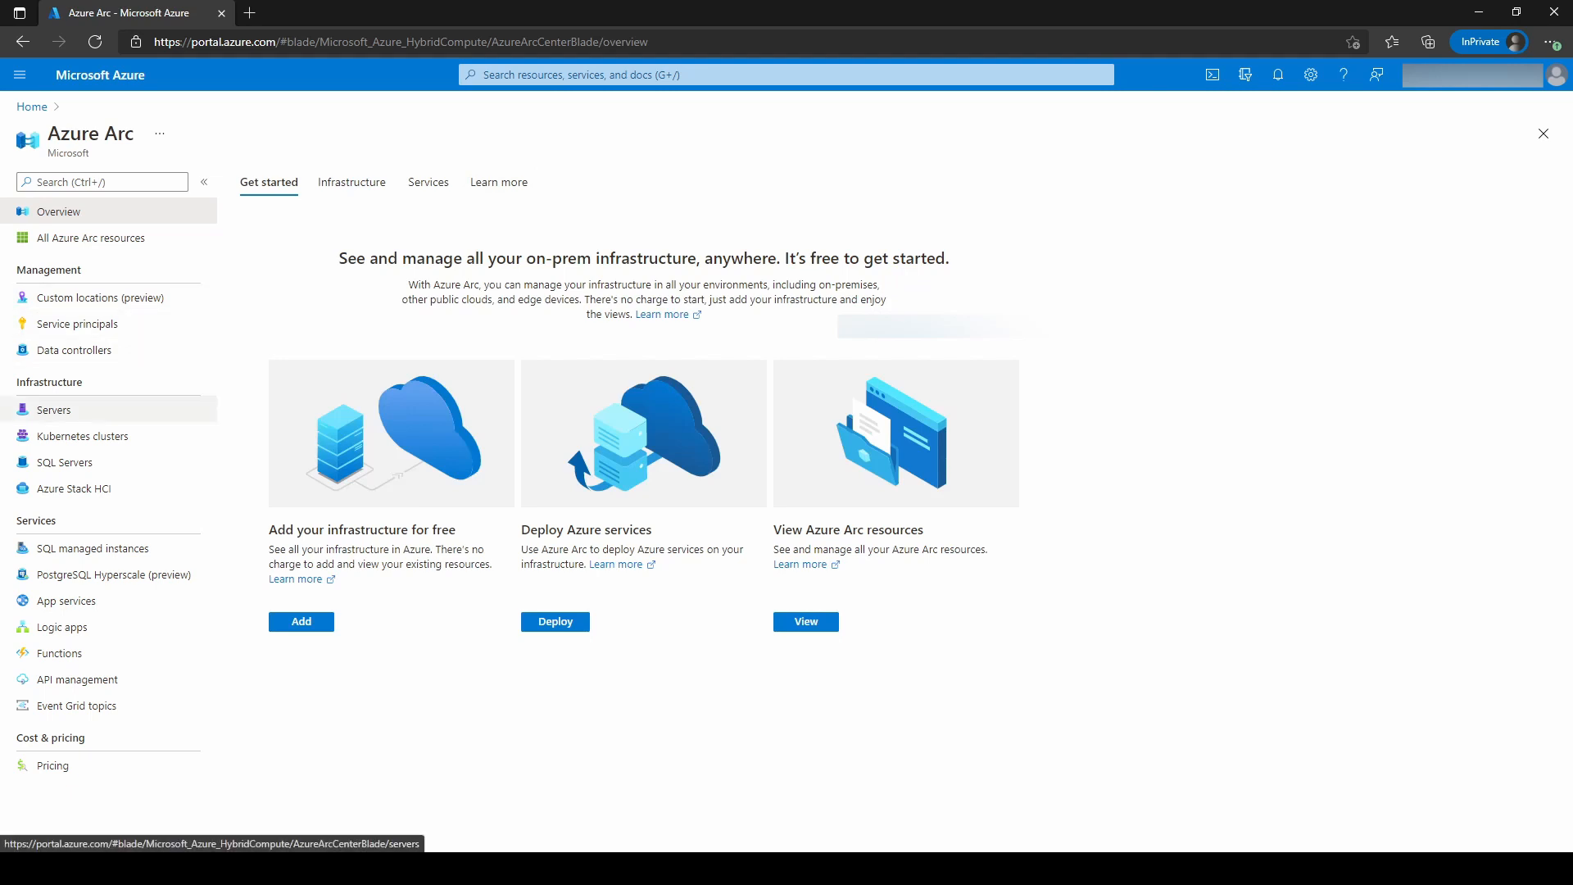
- Show the Azure Arc servers list with arc-automanage Connected
{"action": "left_click", "coordinate": [54, 409]}
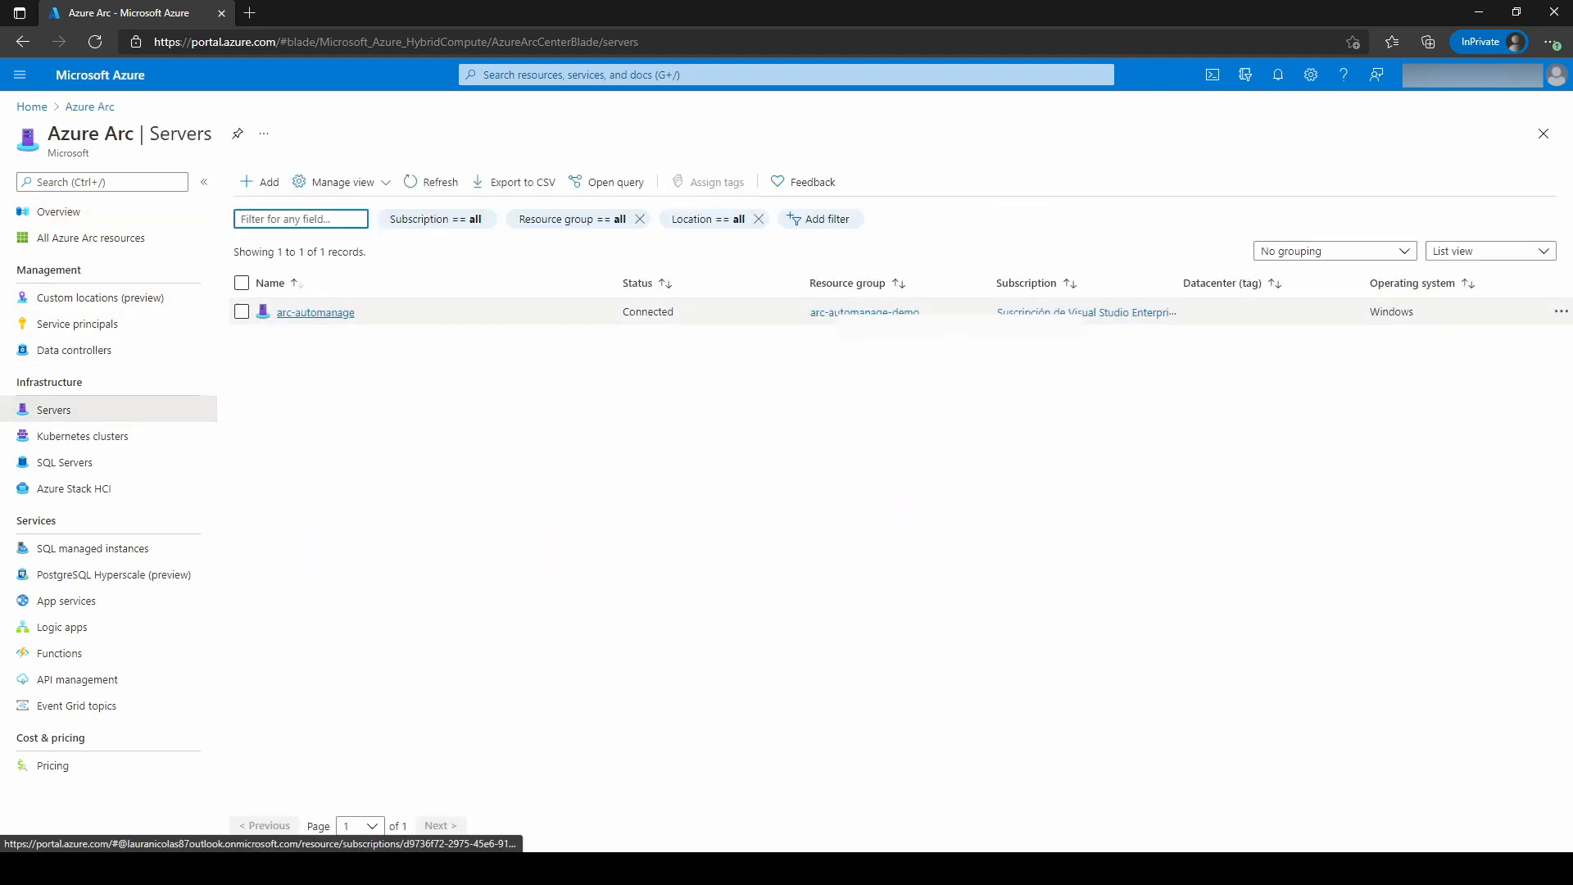
- List the automanage artifacts in Cloud Shell and prepare 'code arcAutomanage.sh'
{"action": "left_click", "coordinate": [314, 312]}
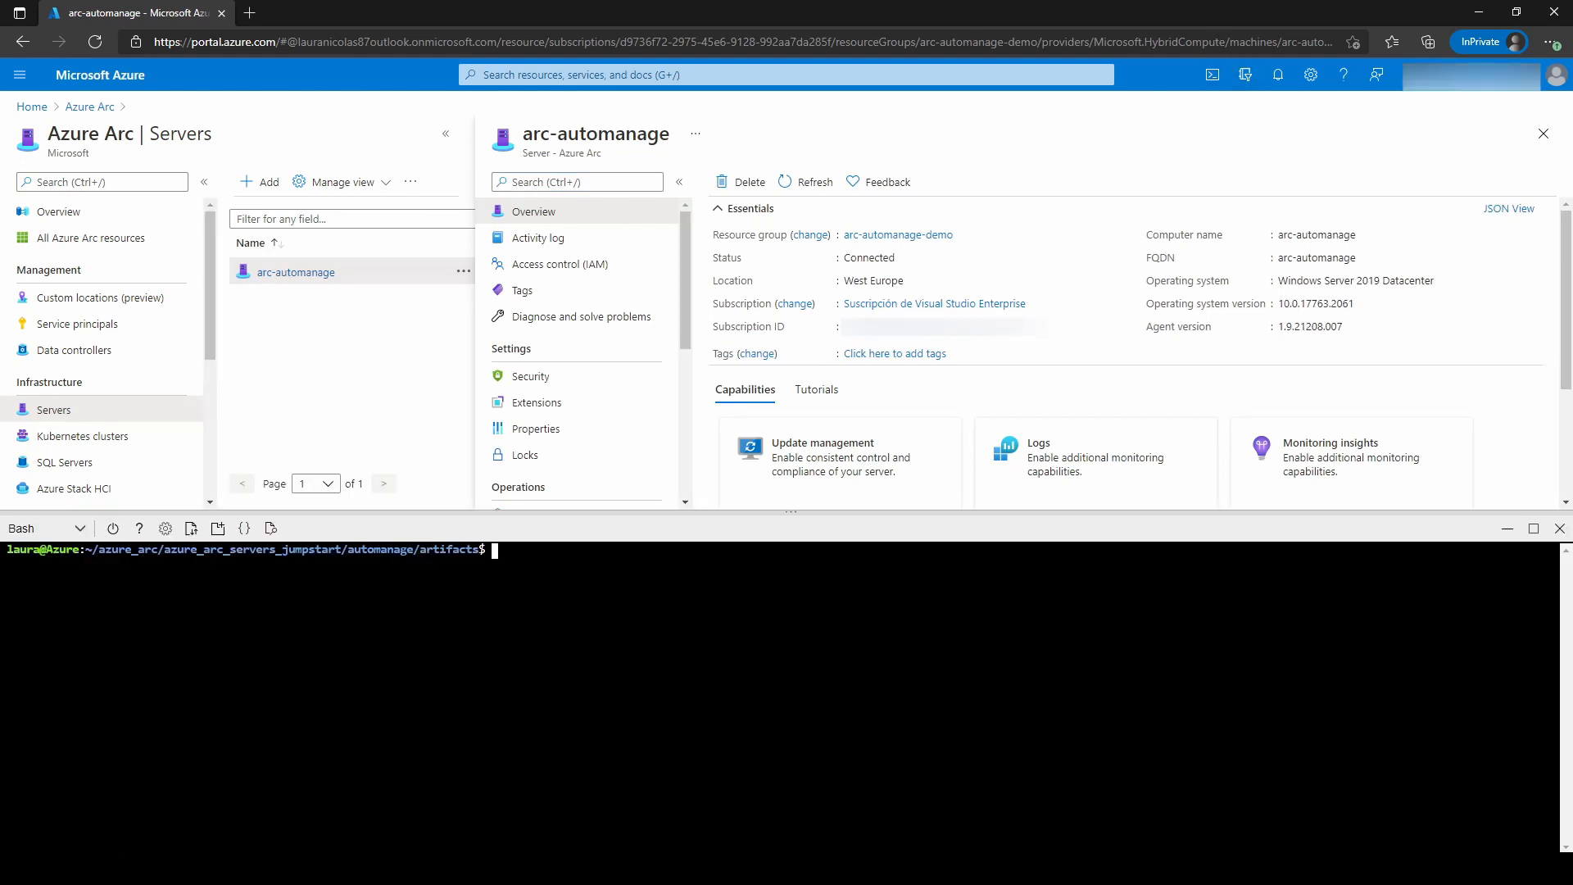
{"action": "type", "text": "ls"}
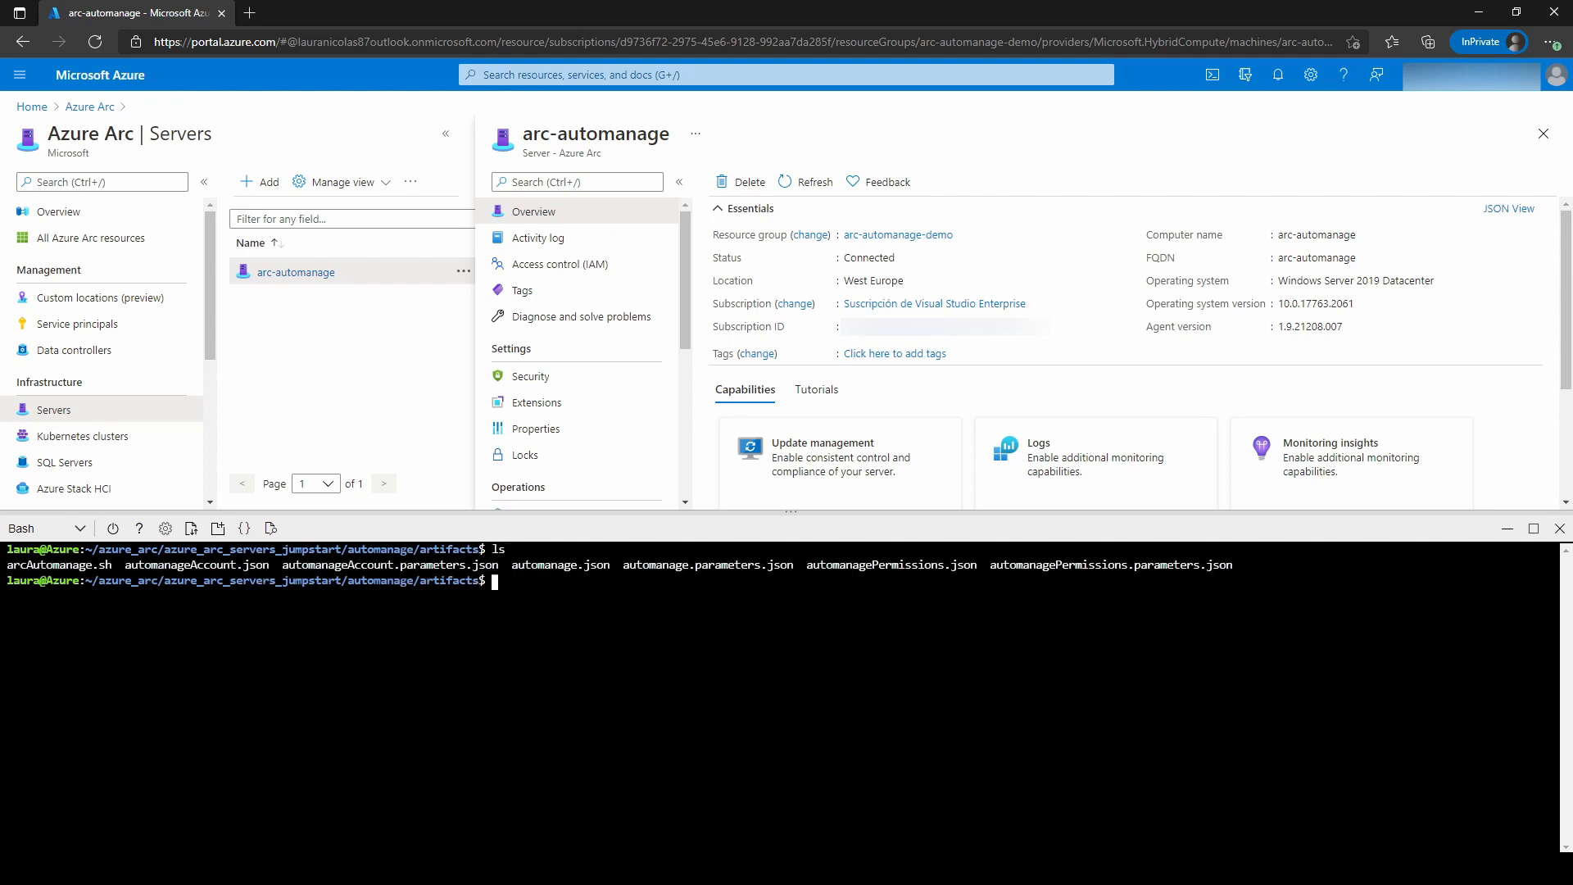
{"action": "type", "text": "code arcAutomanage.sh"}
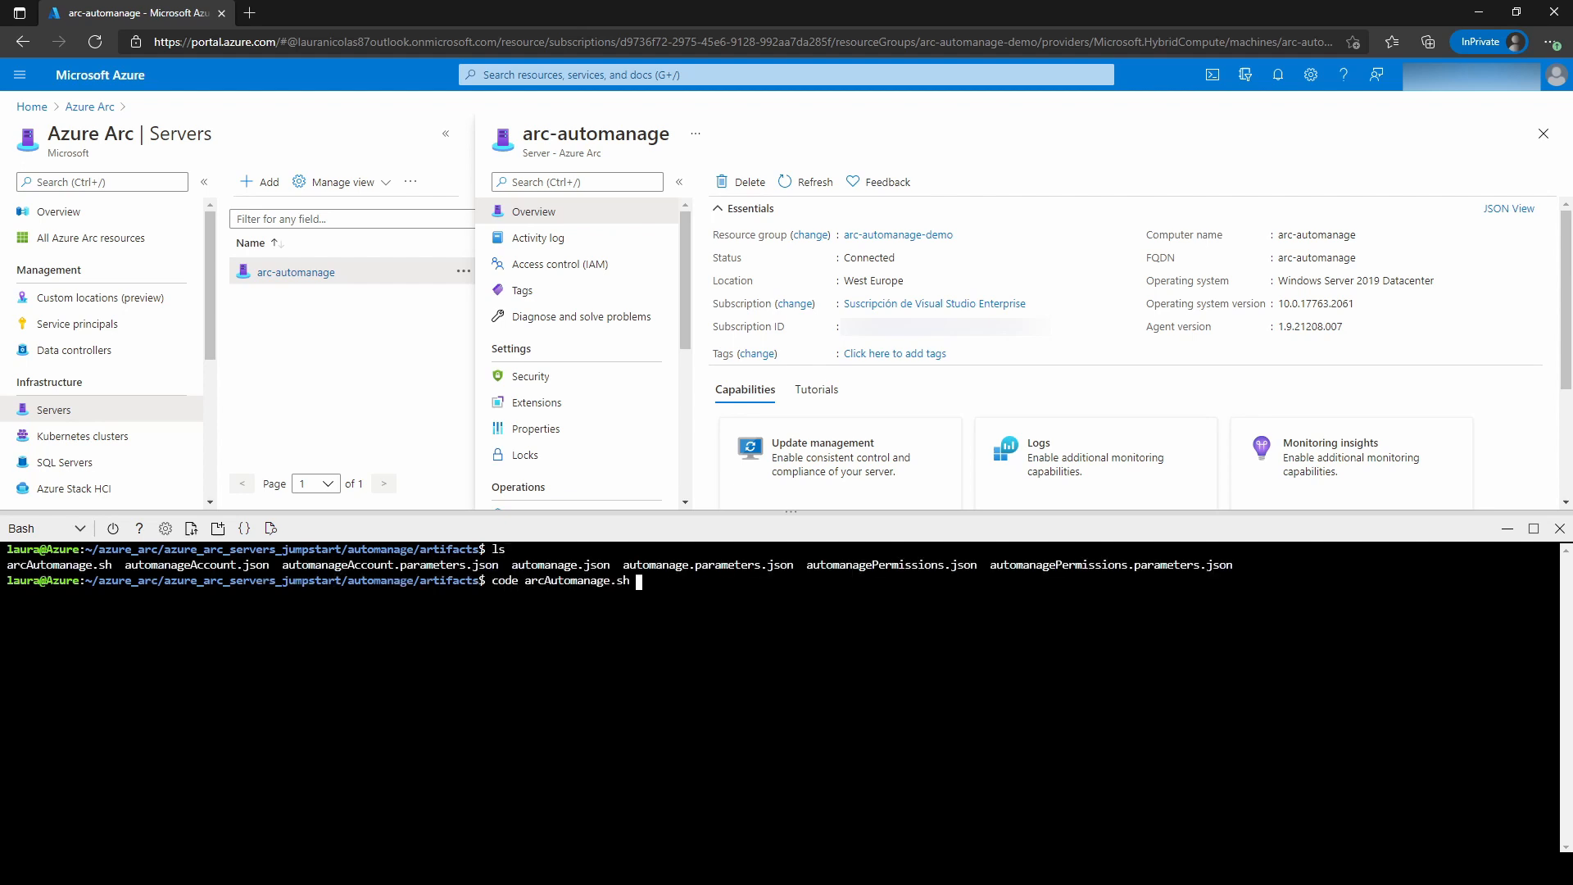
- In arcAutomanage.sh set account name arc-demo and location westeurope
{"action": "key", "text": "Enter"}
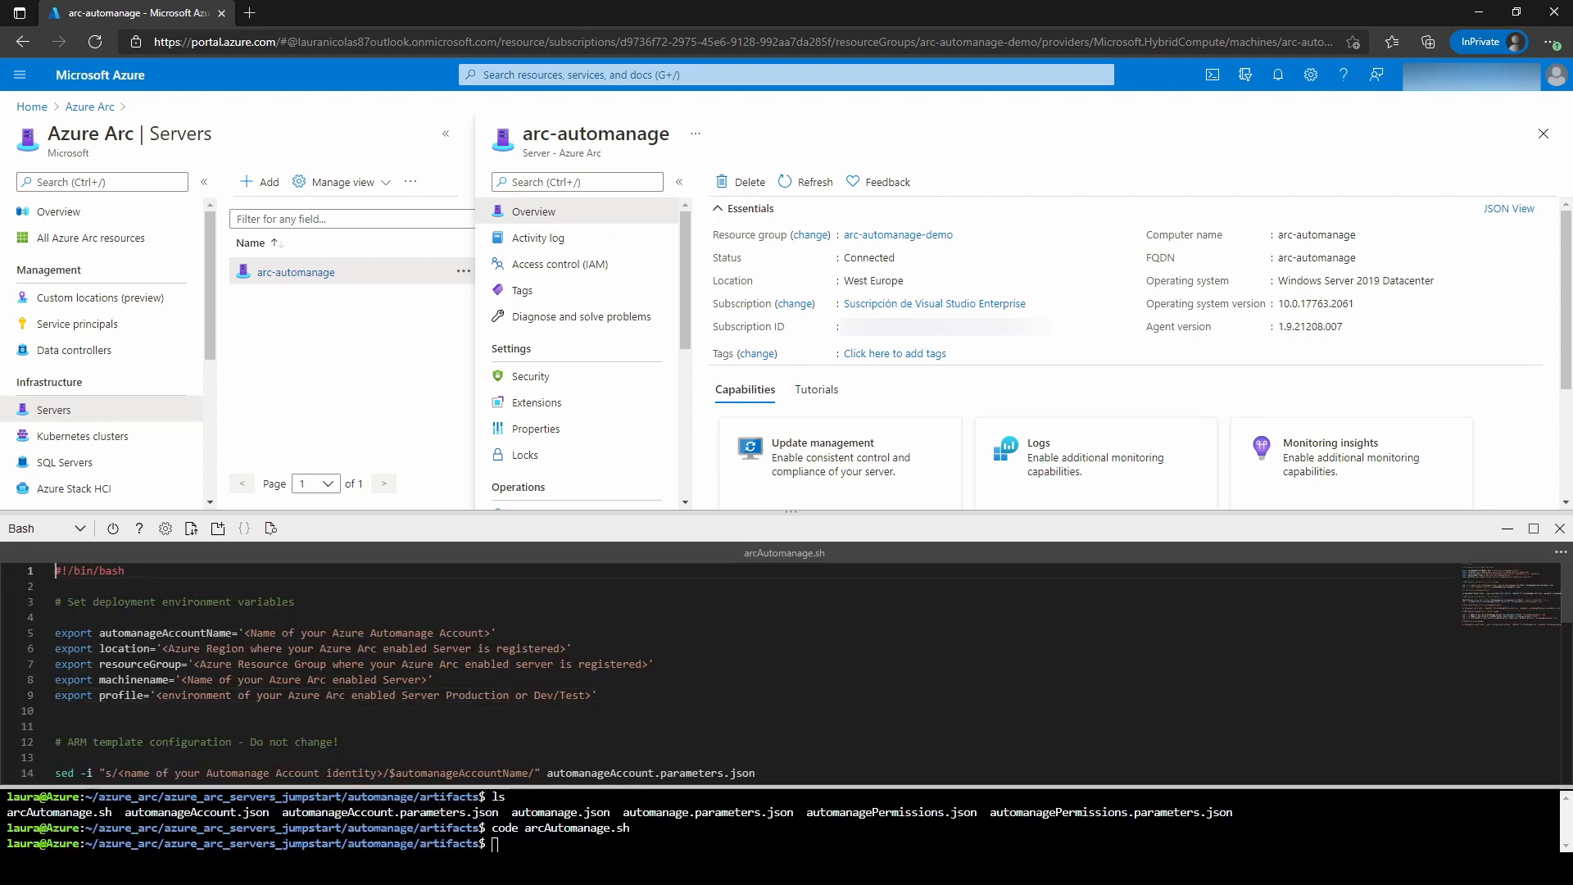
{"action": "double_click", "coordinate": [365, 633]}
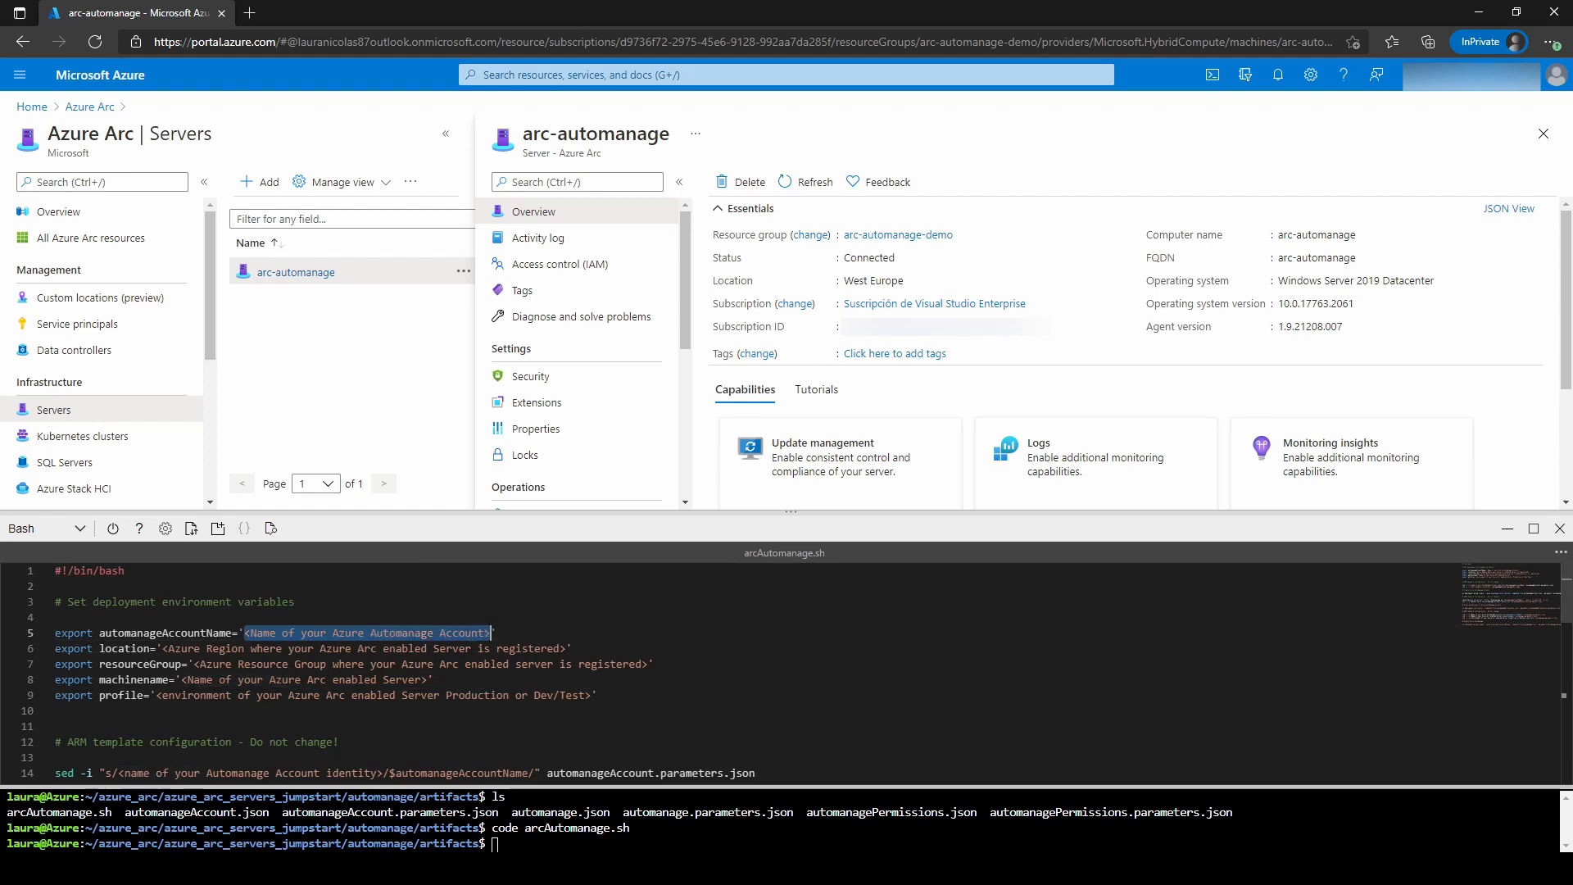
{"action": "type", "text": "arc-demo'"}
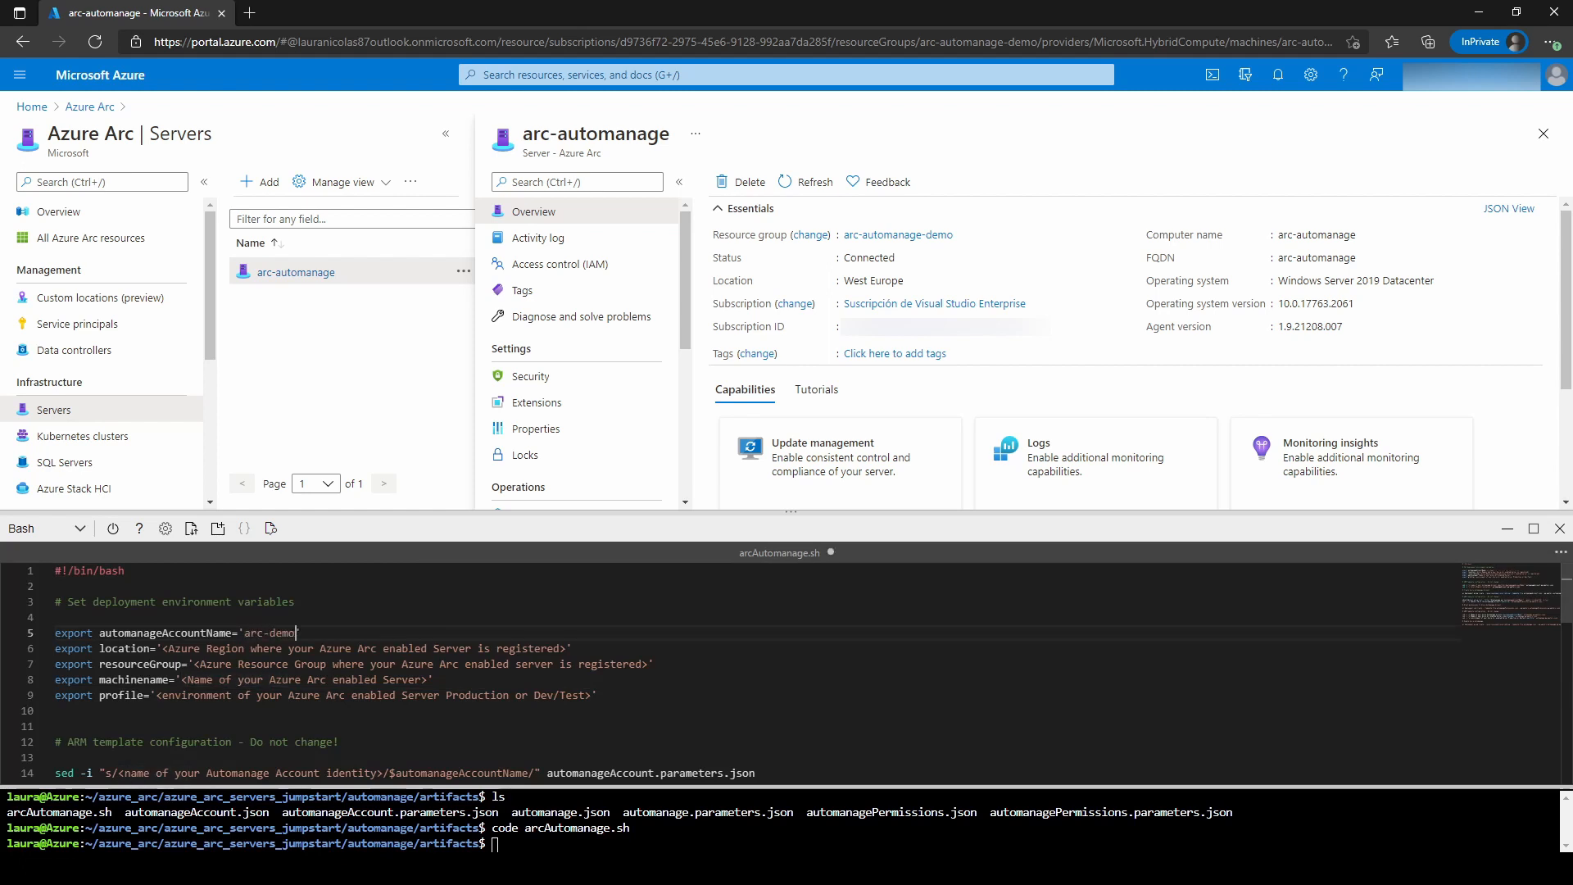
{"action": "double_click", "coordinate": [327, 649]}
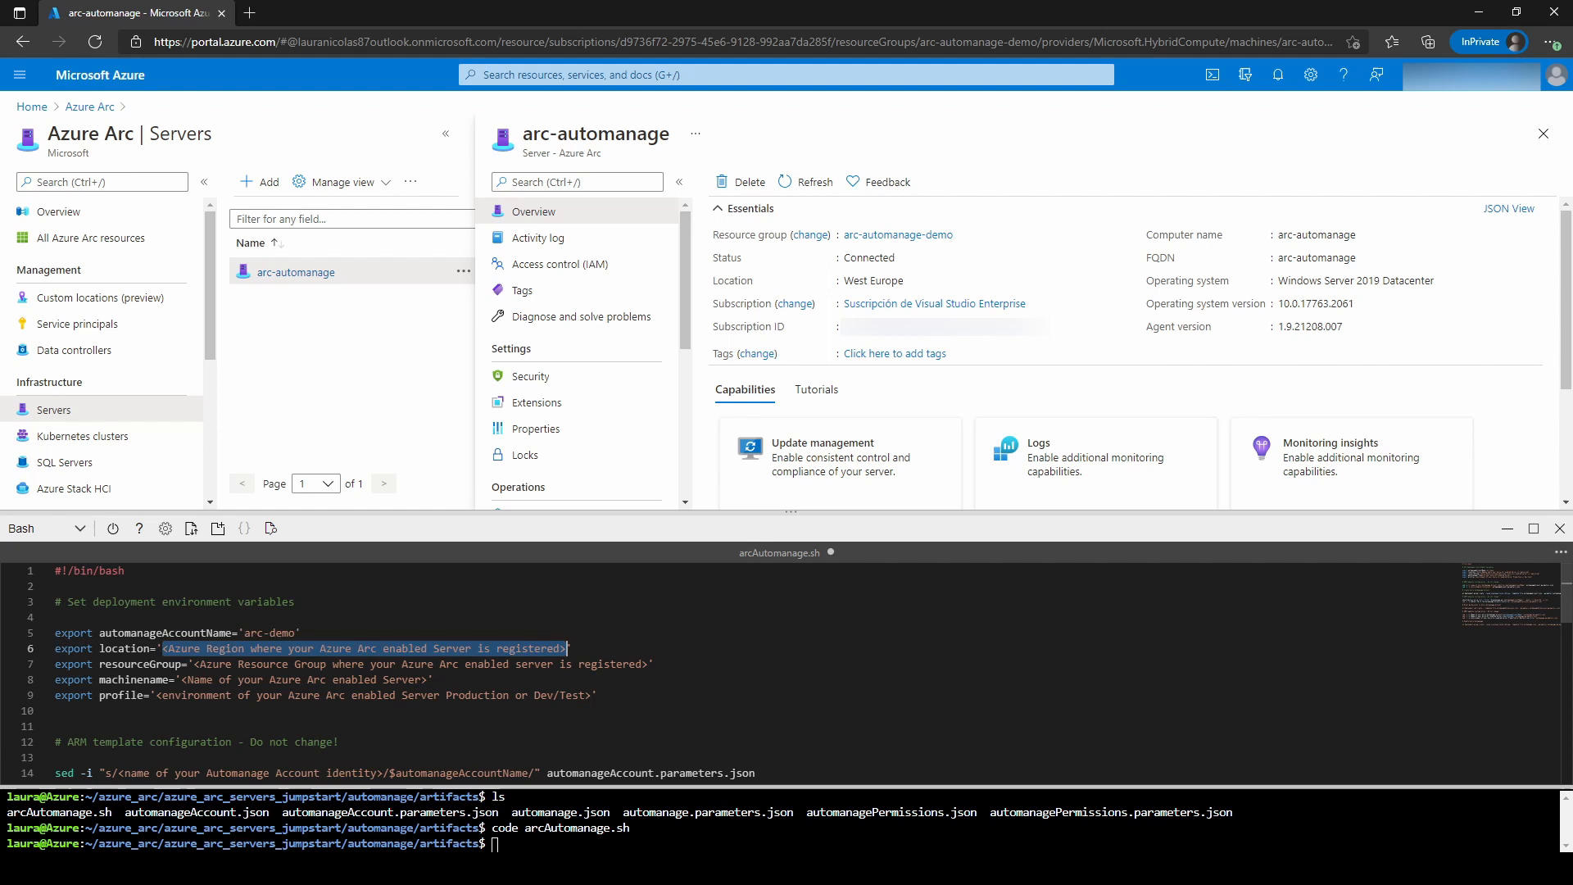
{"action": "type", "text": "weste'"}
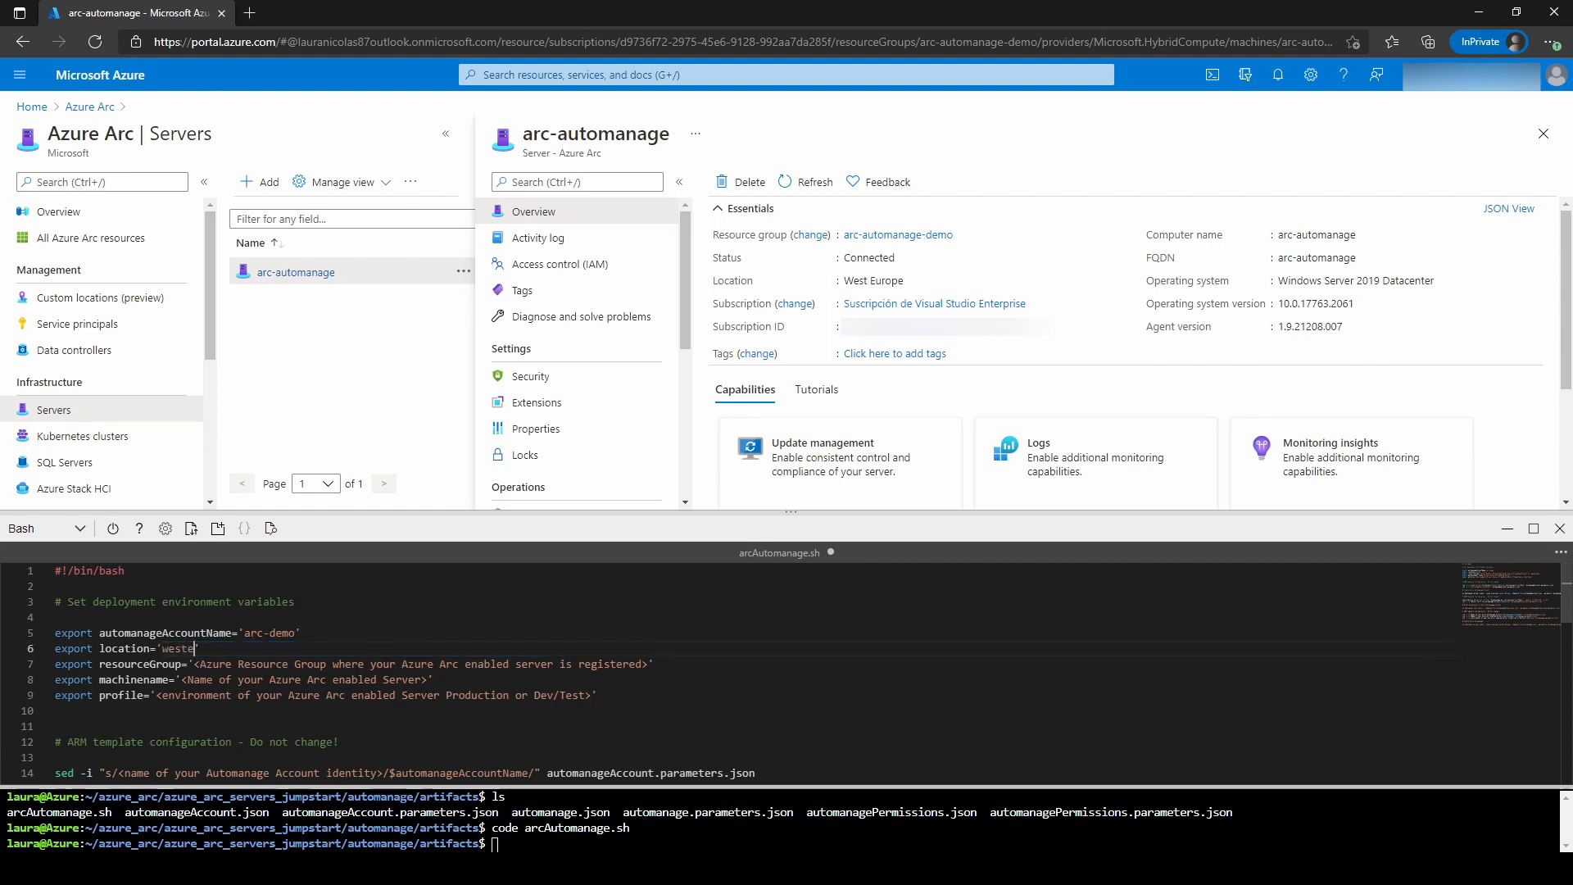
{"action": "type", "text": "urope"}
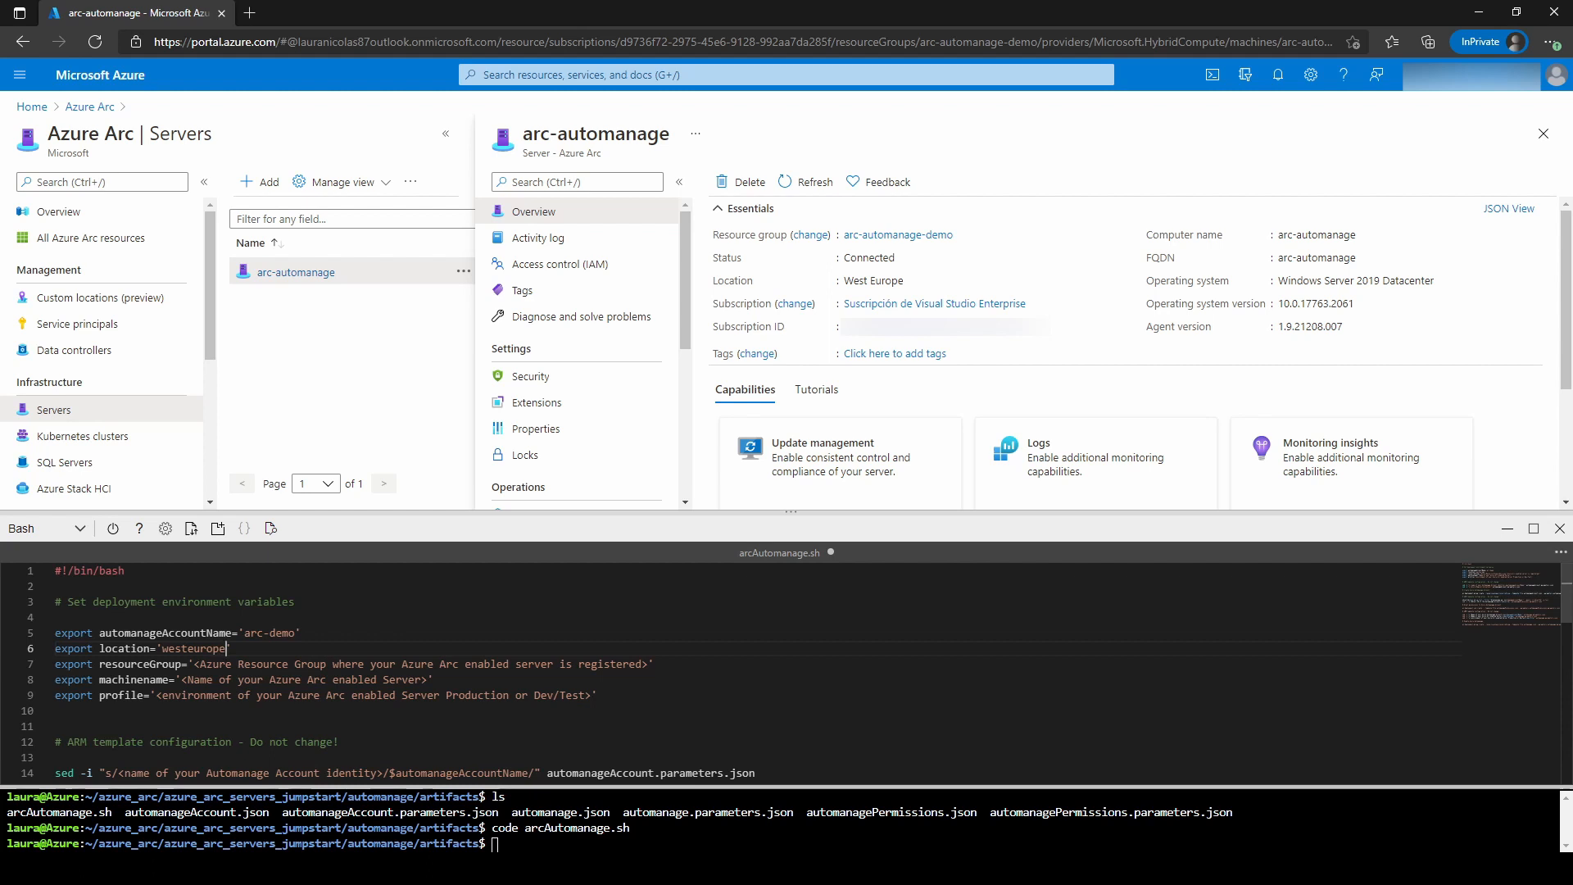
- Set resource group arc-automanage-demo and Automanage profile Production
{"action": "left_click_drag", "start_coordinate": [199, 664], "coordinate": [648, 663]}
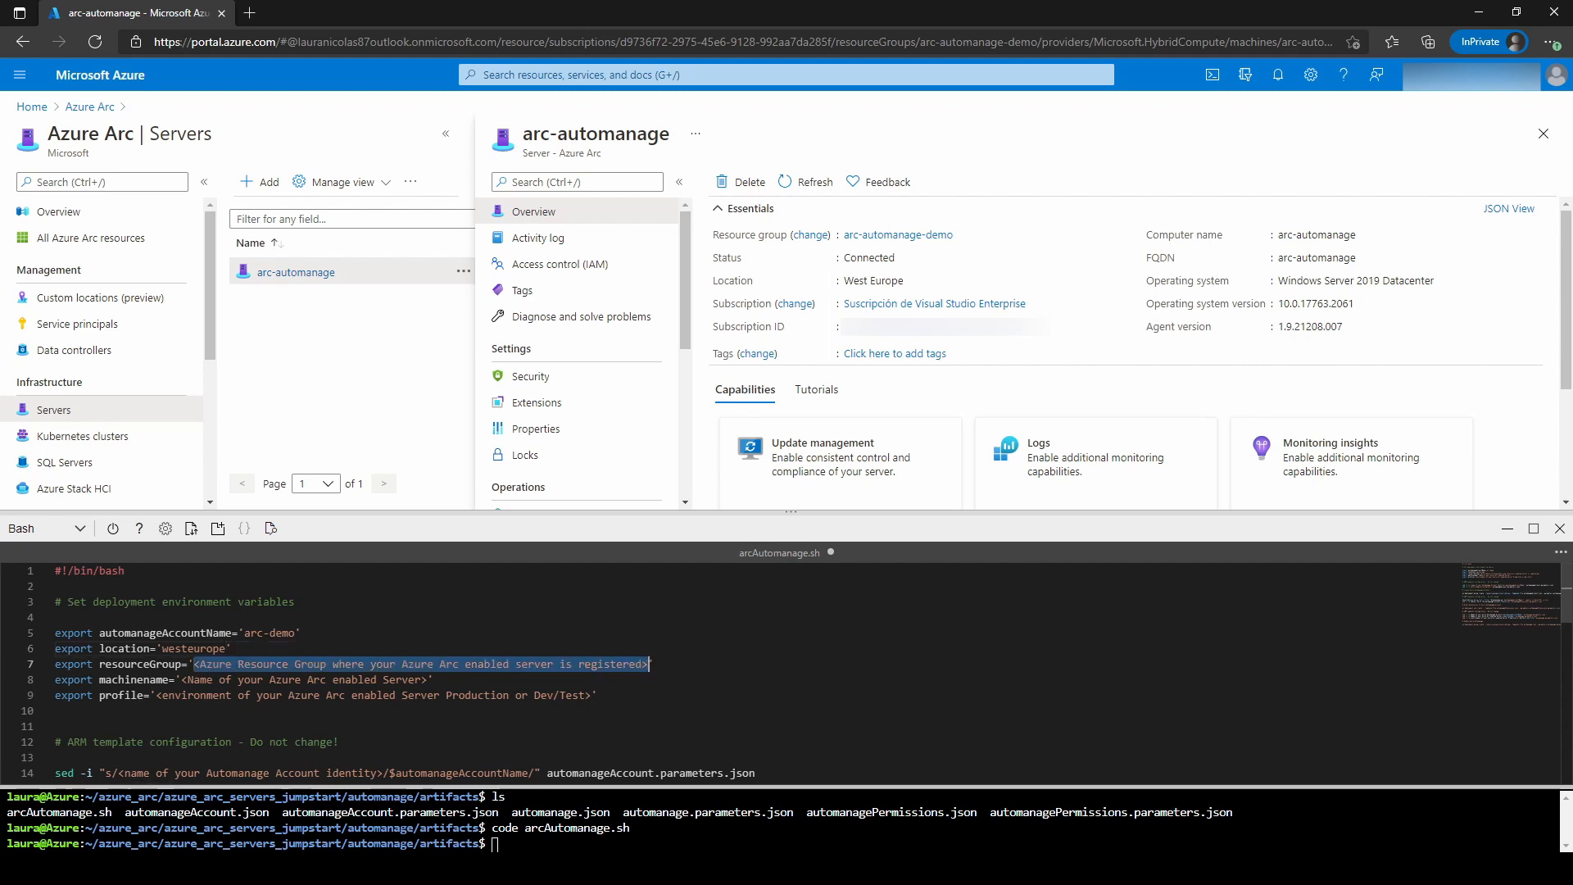
{"action": "key", "text": "Delete"}
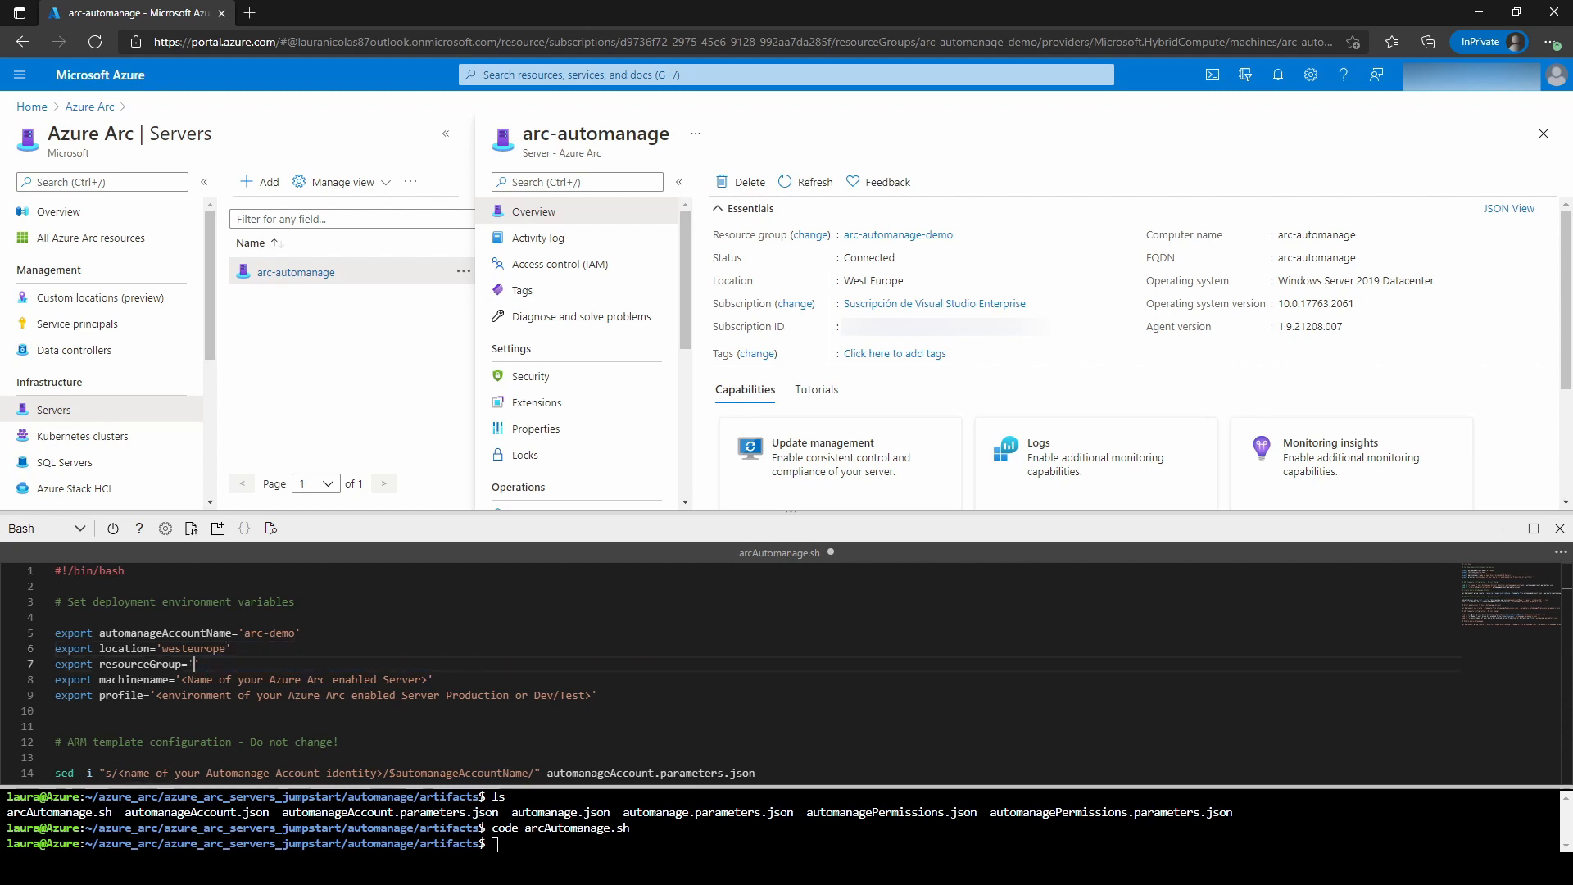
{"action": "type", "text": "arc-automanage-demo"}
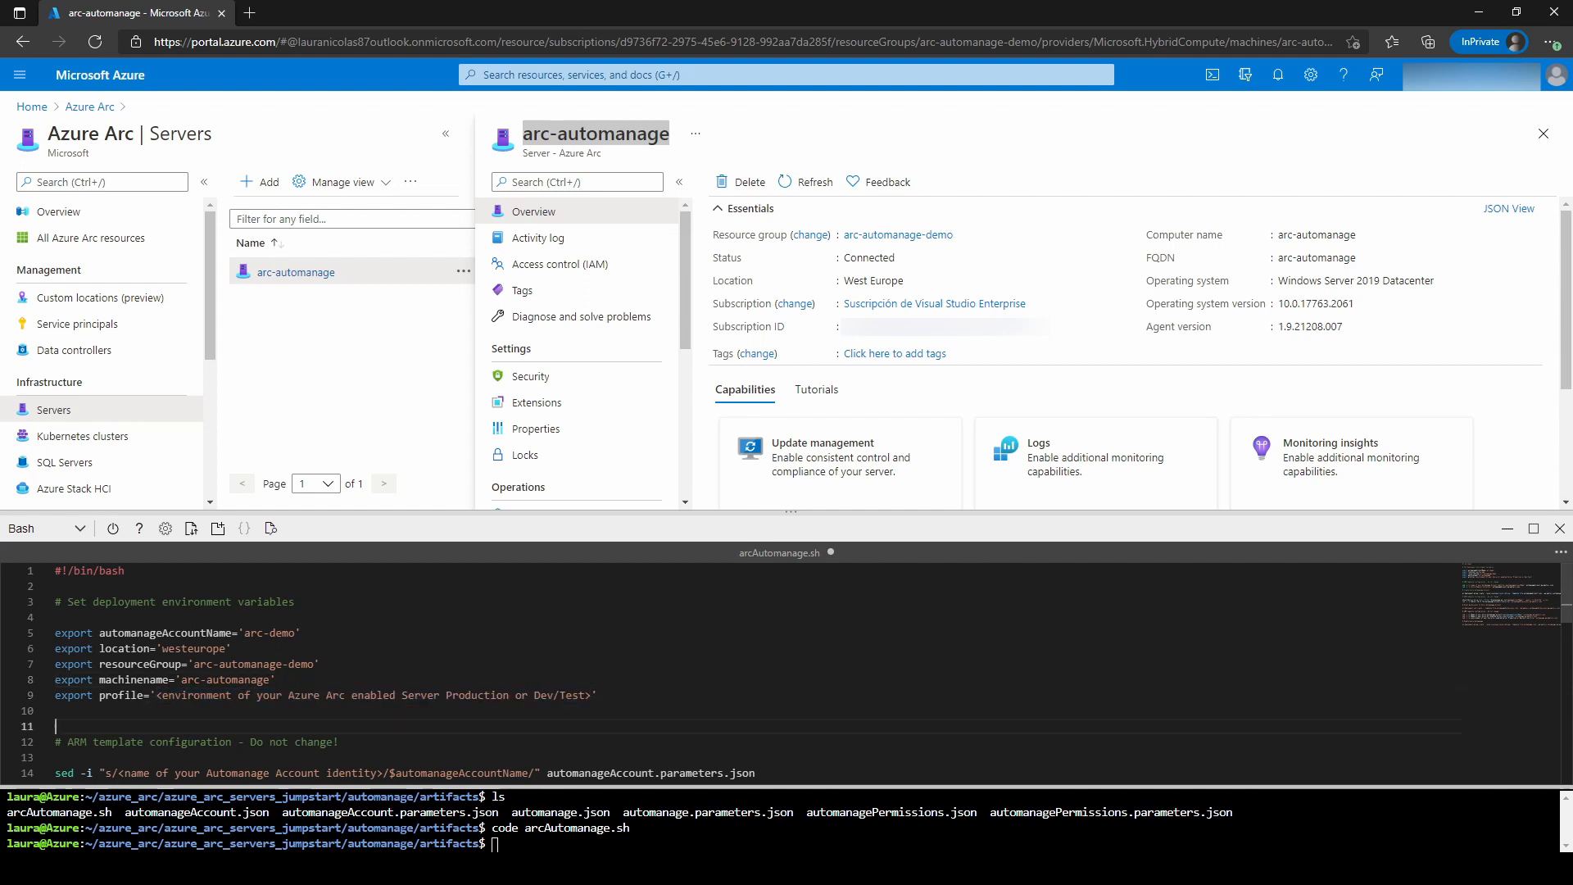
{"action": "left_click_drag", "start_coordinate": [172, 695], "coordinate": [591, 695]}
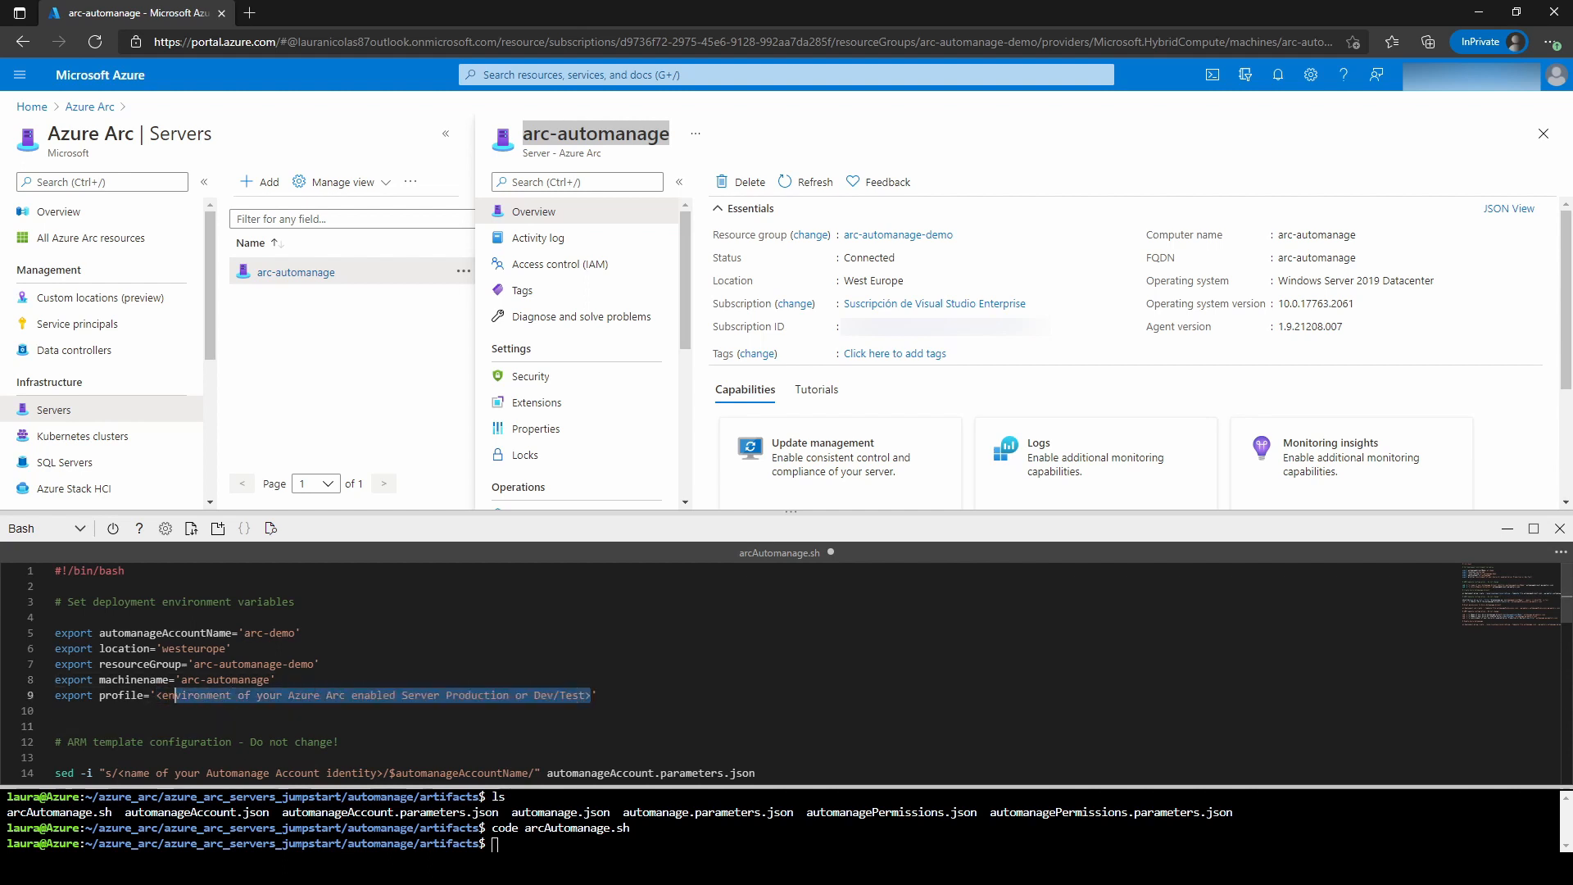
{"action": "type", "text": "Prod'"}
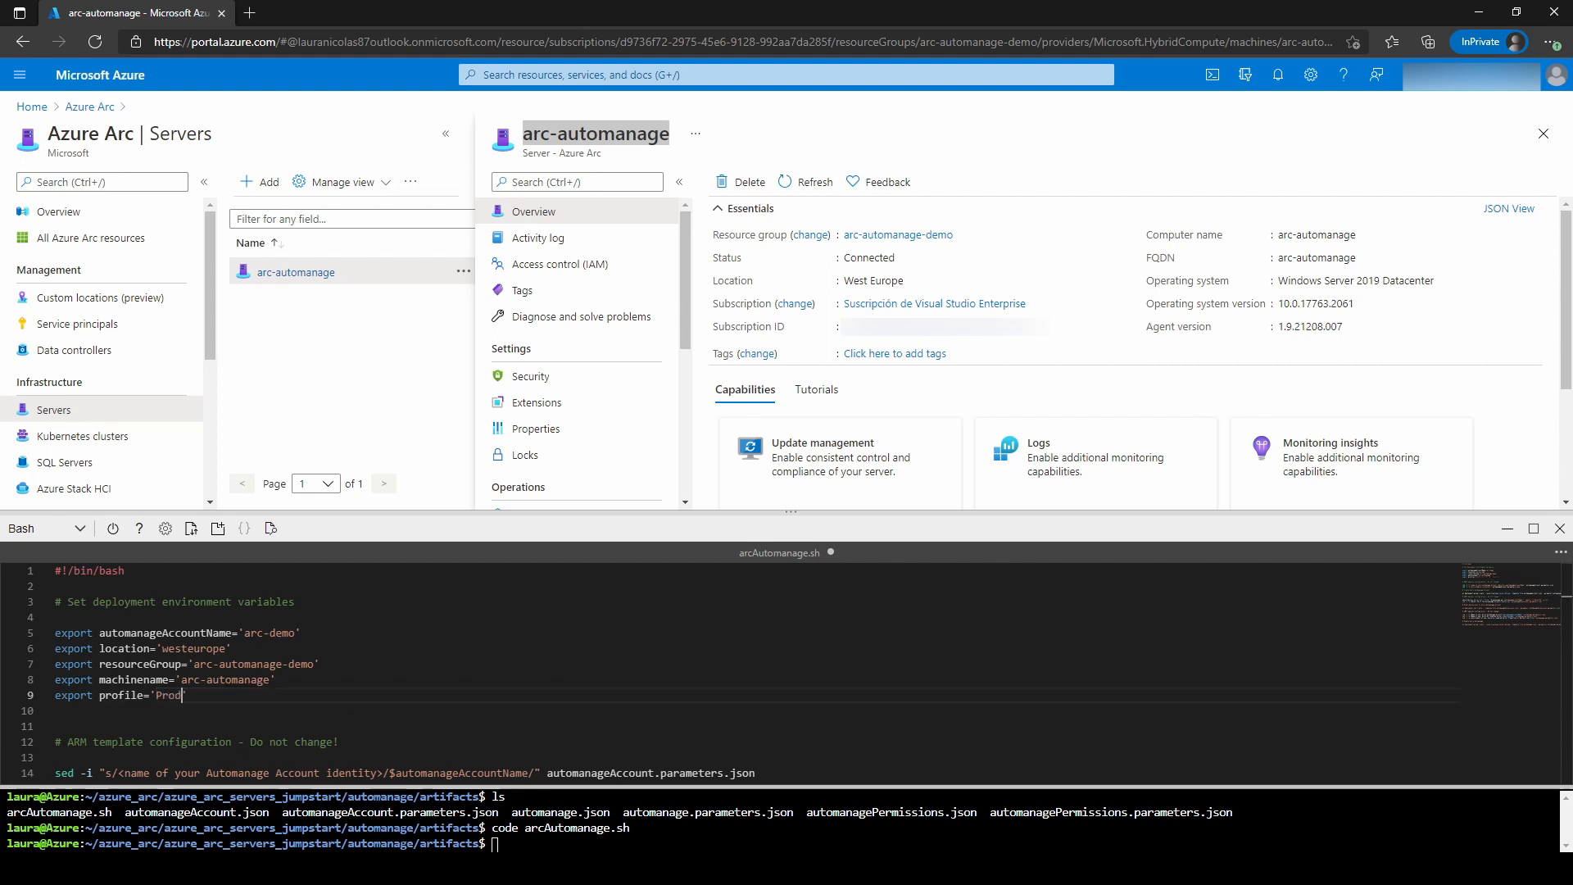
{"action": "type", "text": "uction"}
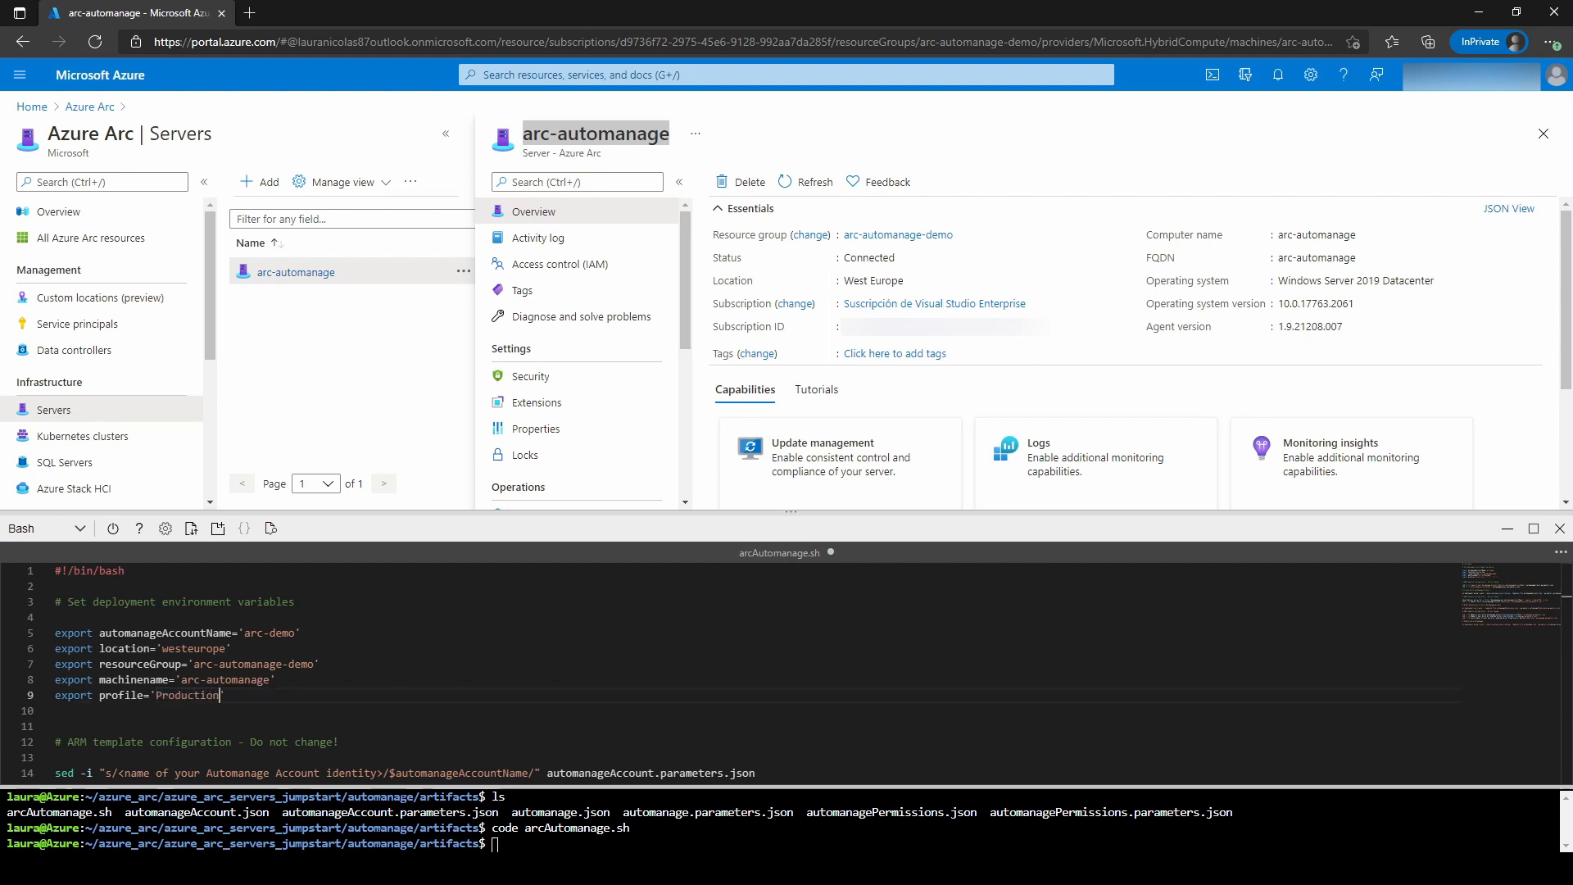
{"action": "left_click", "coordinate": [1560, 554]}
{"action": "type", "text": "a"}
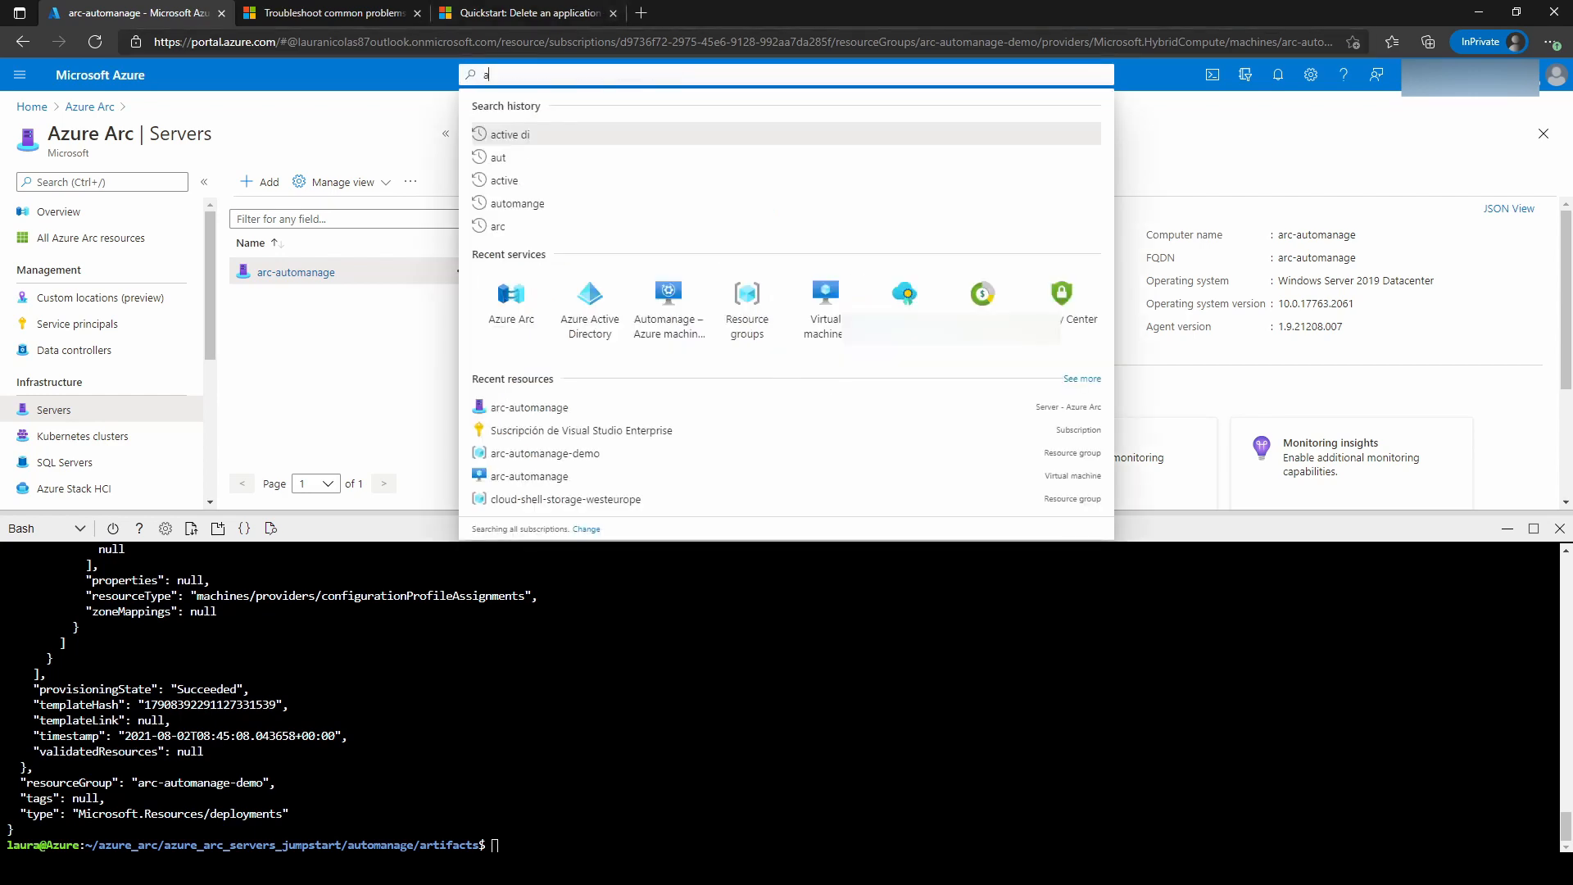
- Search 'automanage' and view arc-automanage listed as Configured with Production environment
{"action": "type", "text": "utoma"}
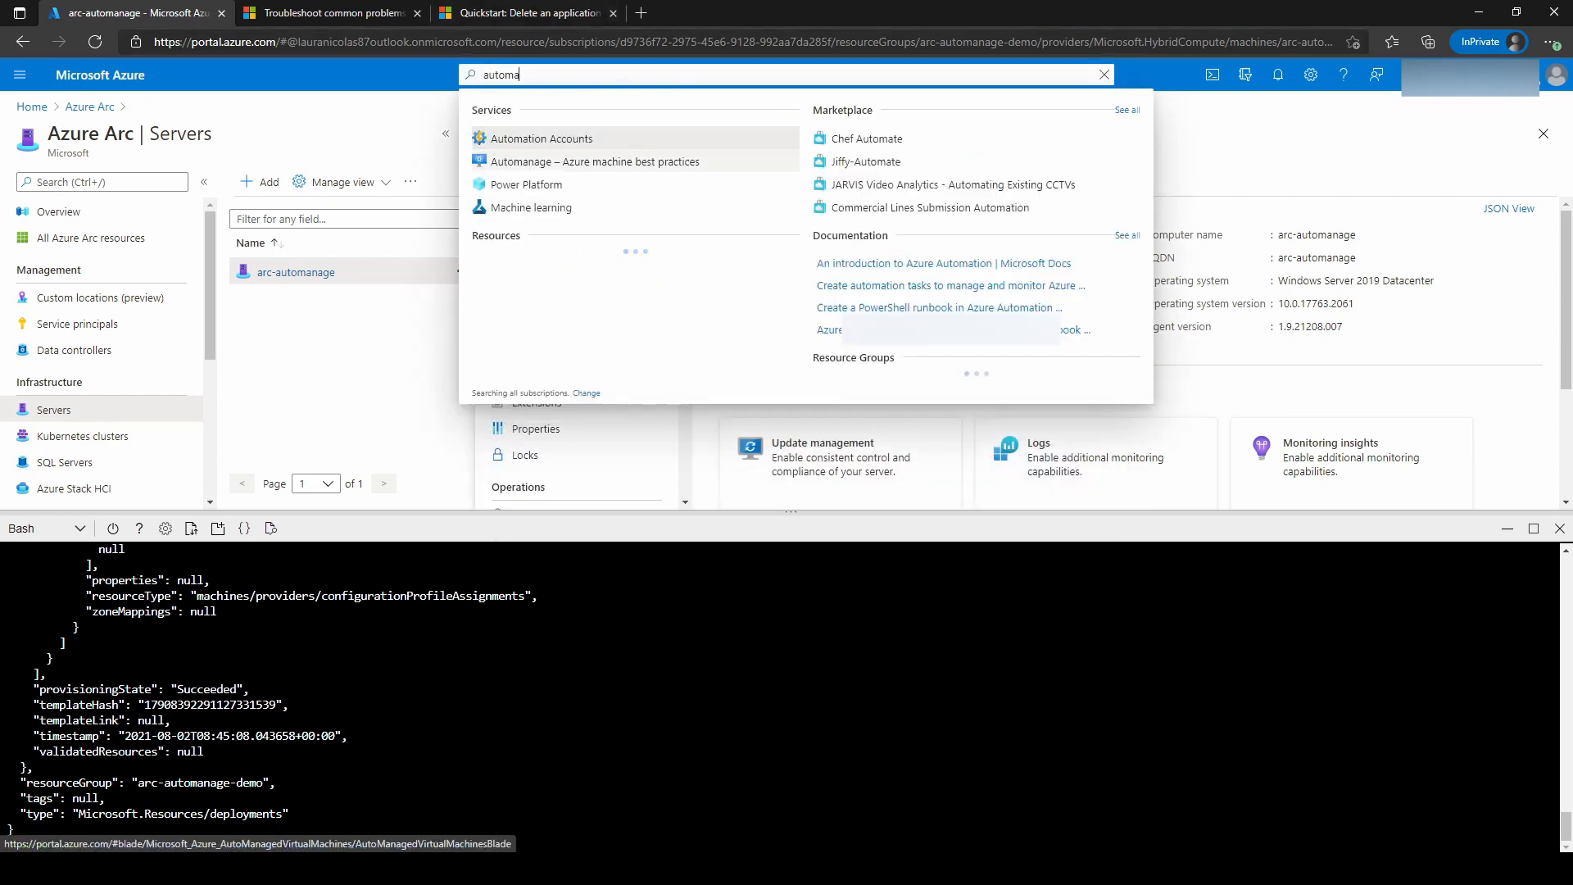
{"action": "left_click", "coordinate": [595, 160]}
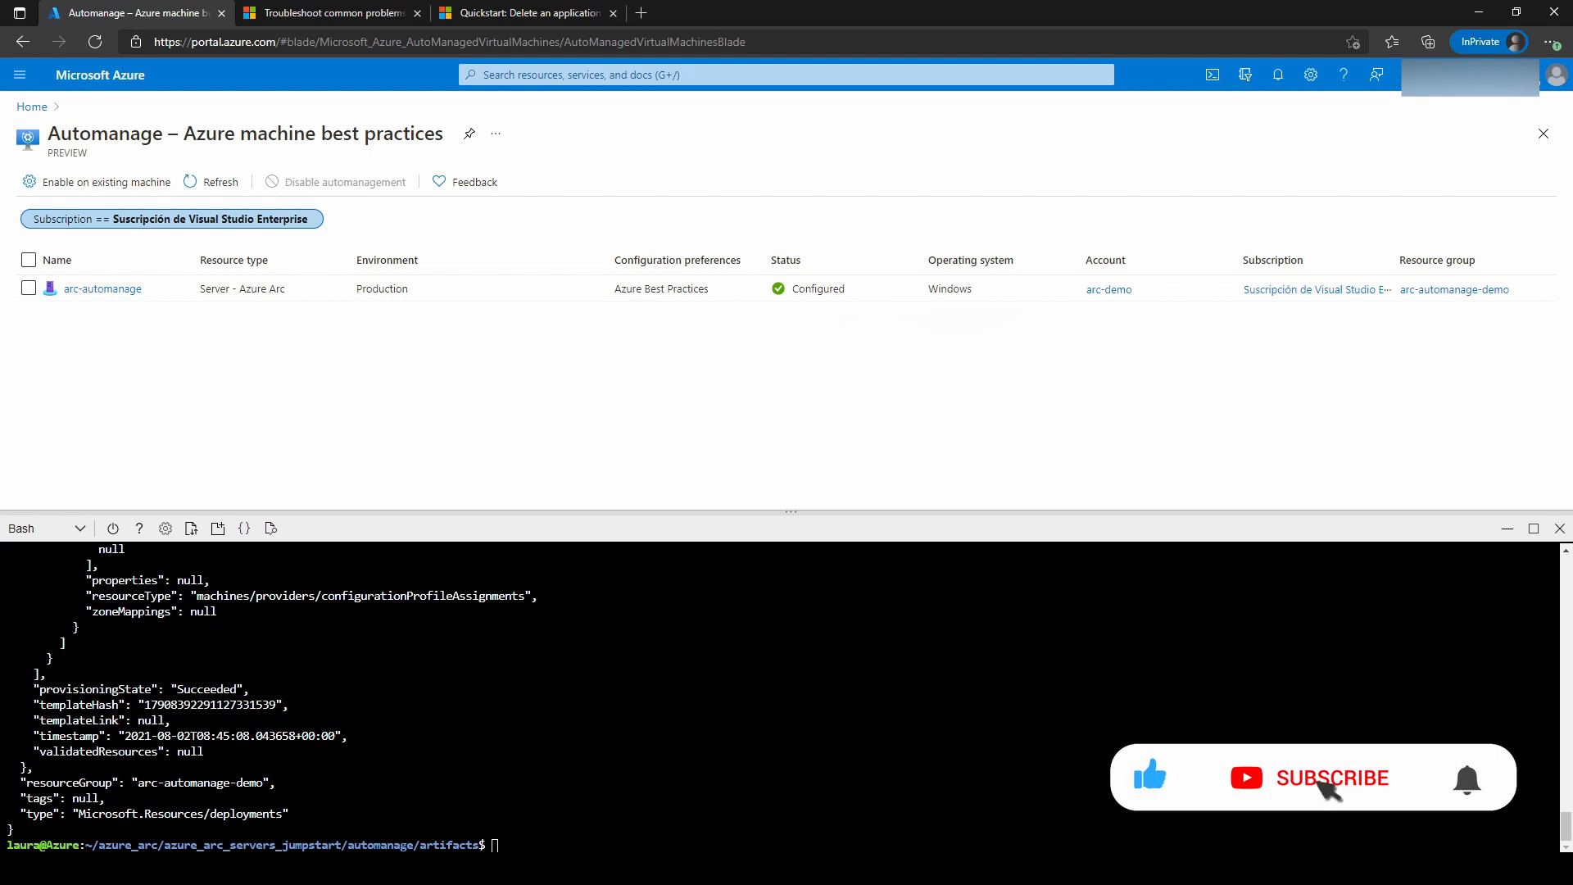
{"action": "left_click", "coordinate": [1332, 776]}
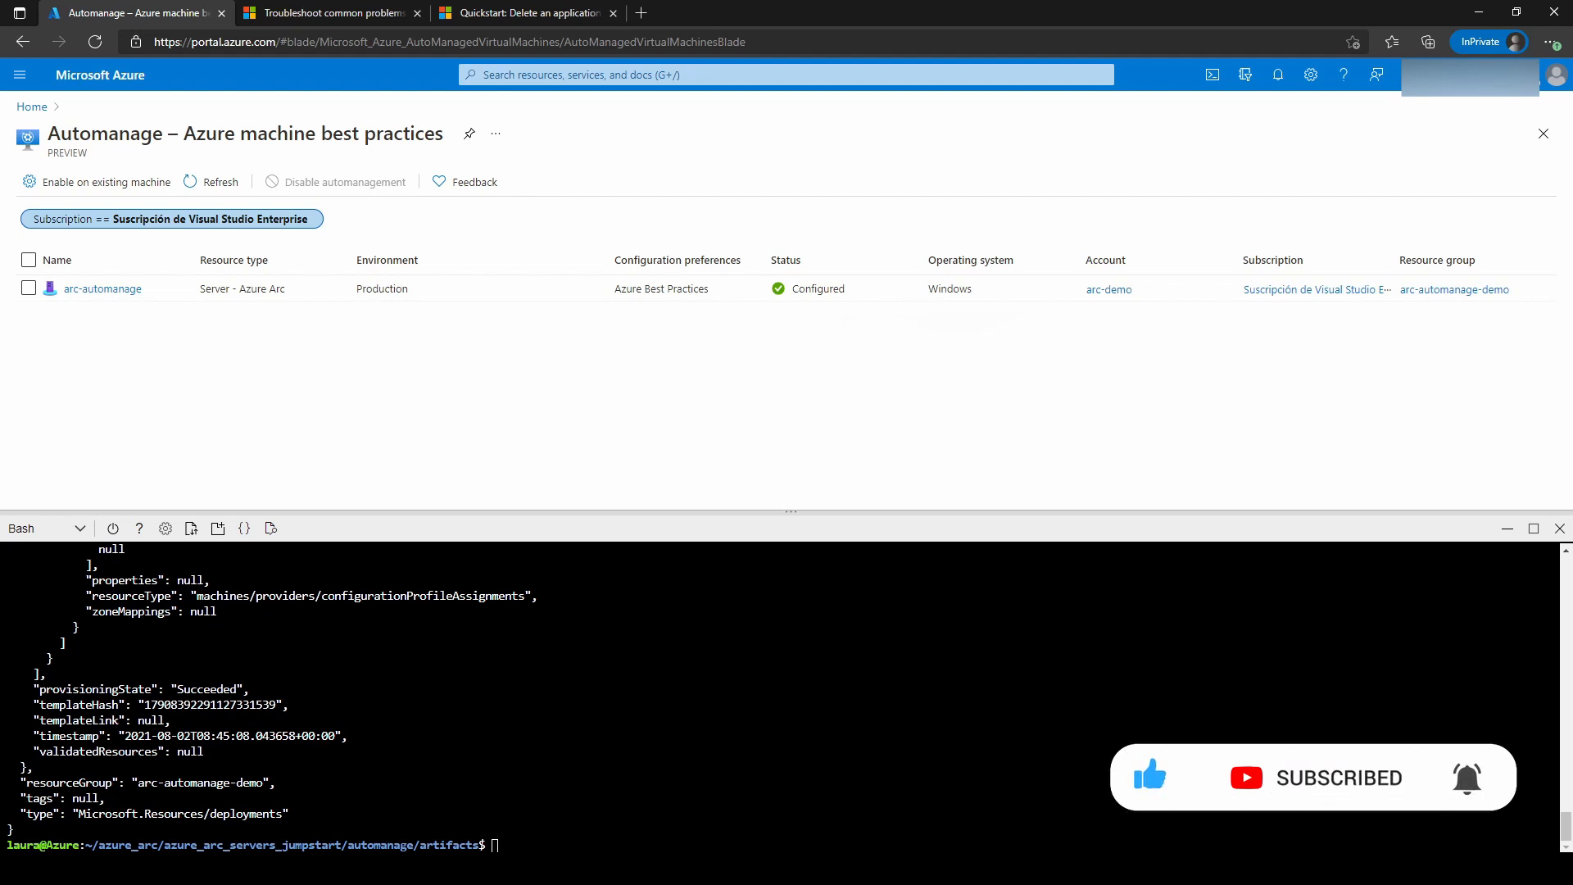